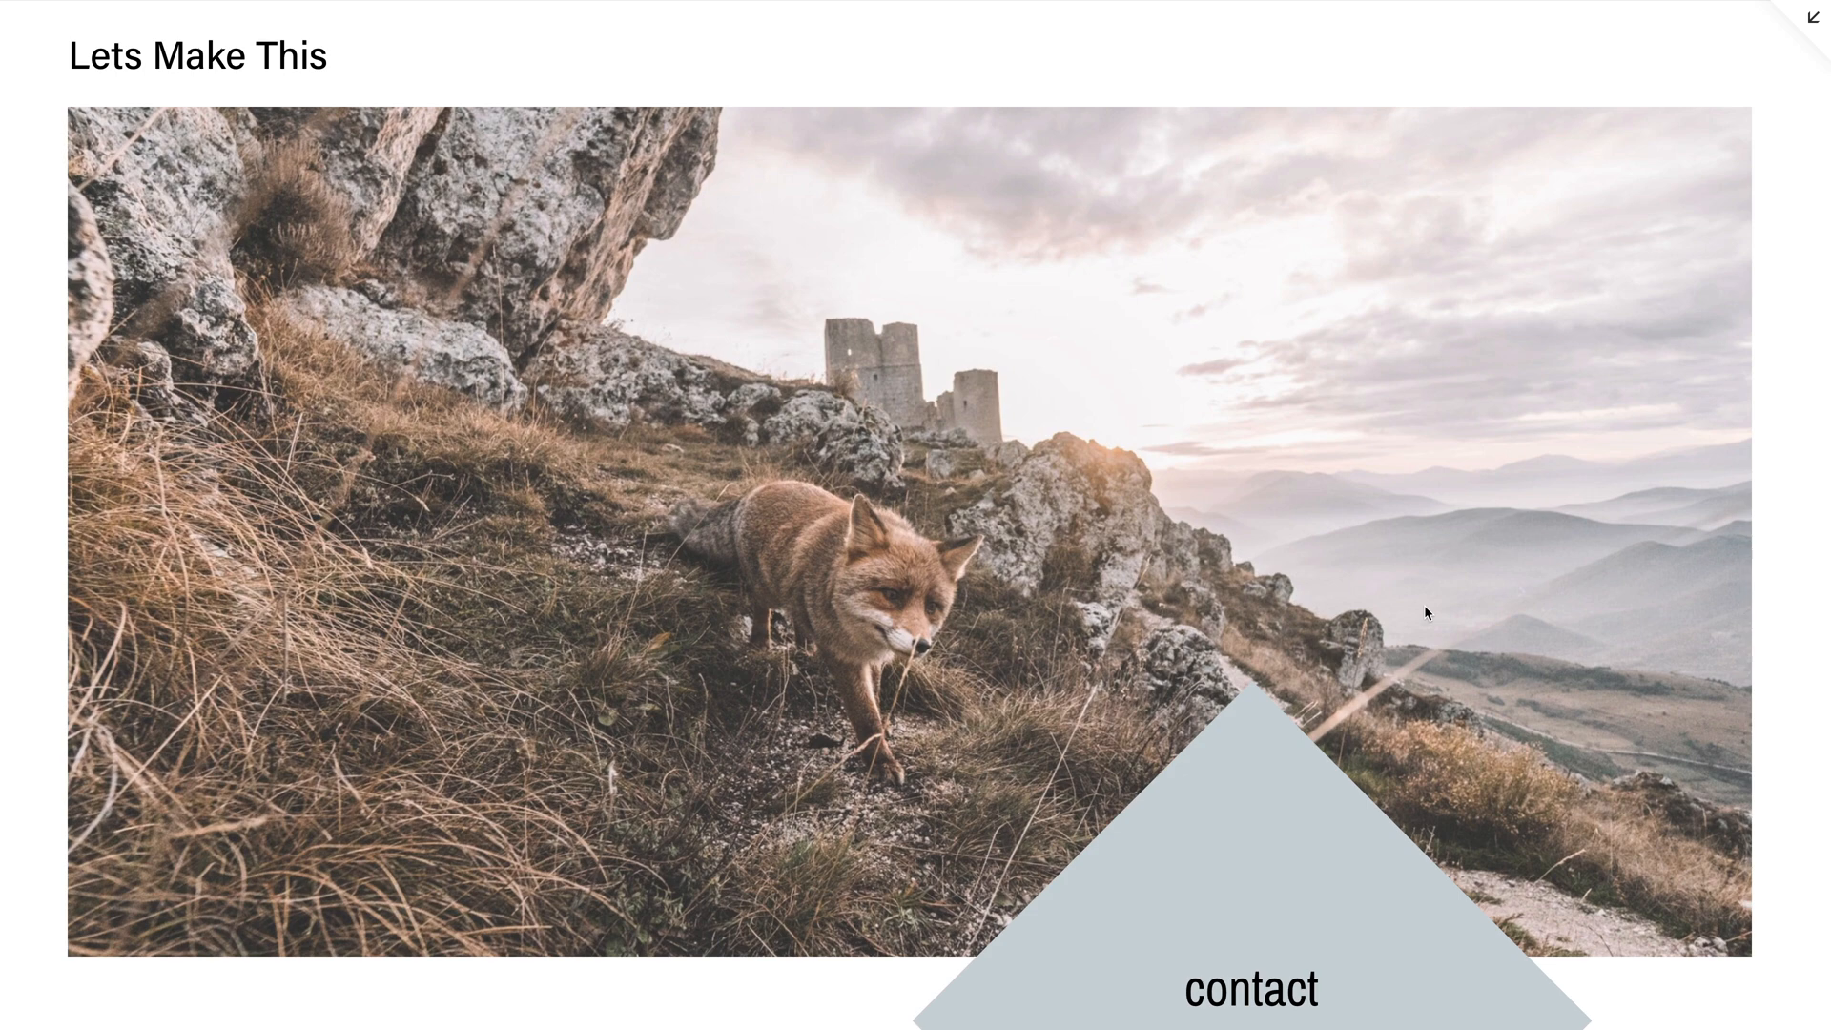
Enter page editing and launch the SquareKicker Designer panel for the contact image block
scroll("down", 3)
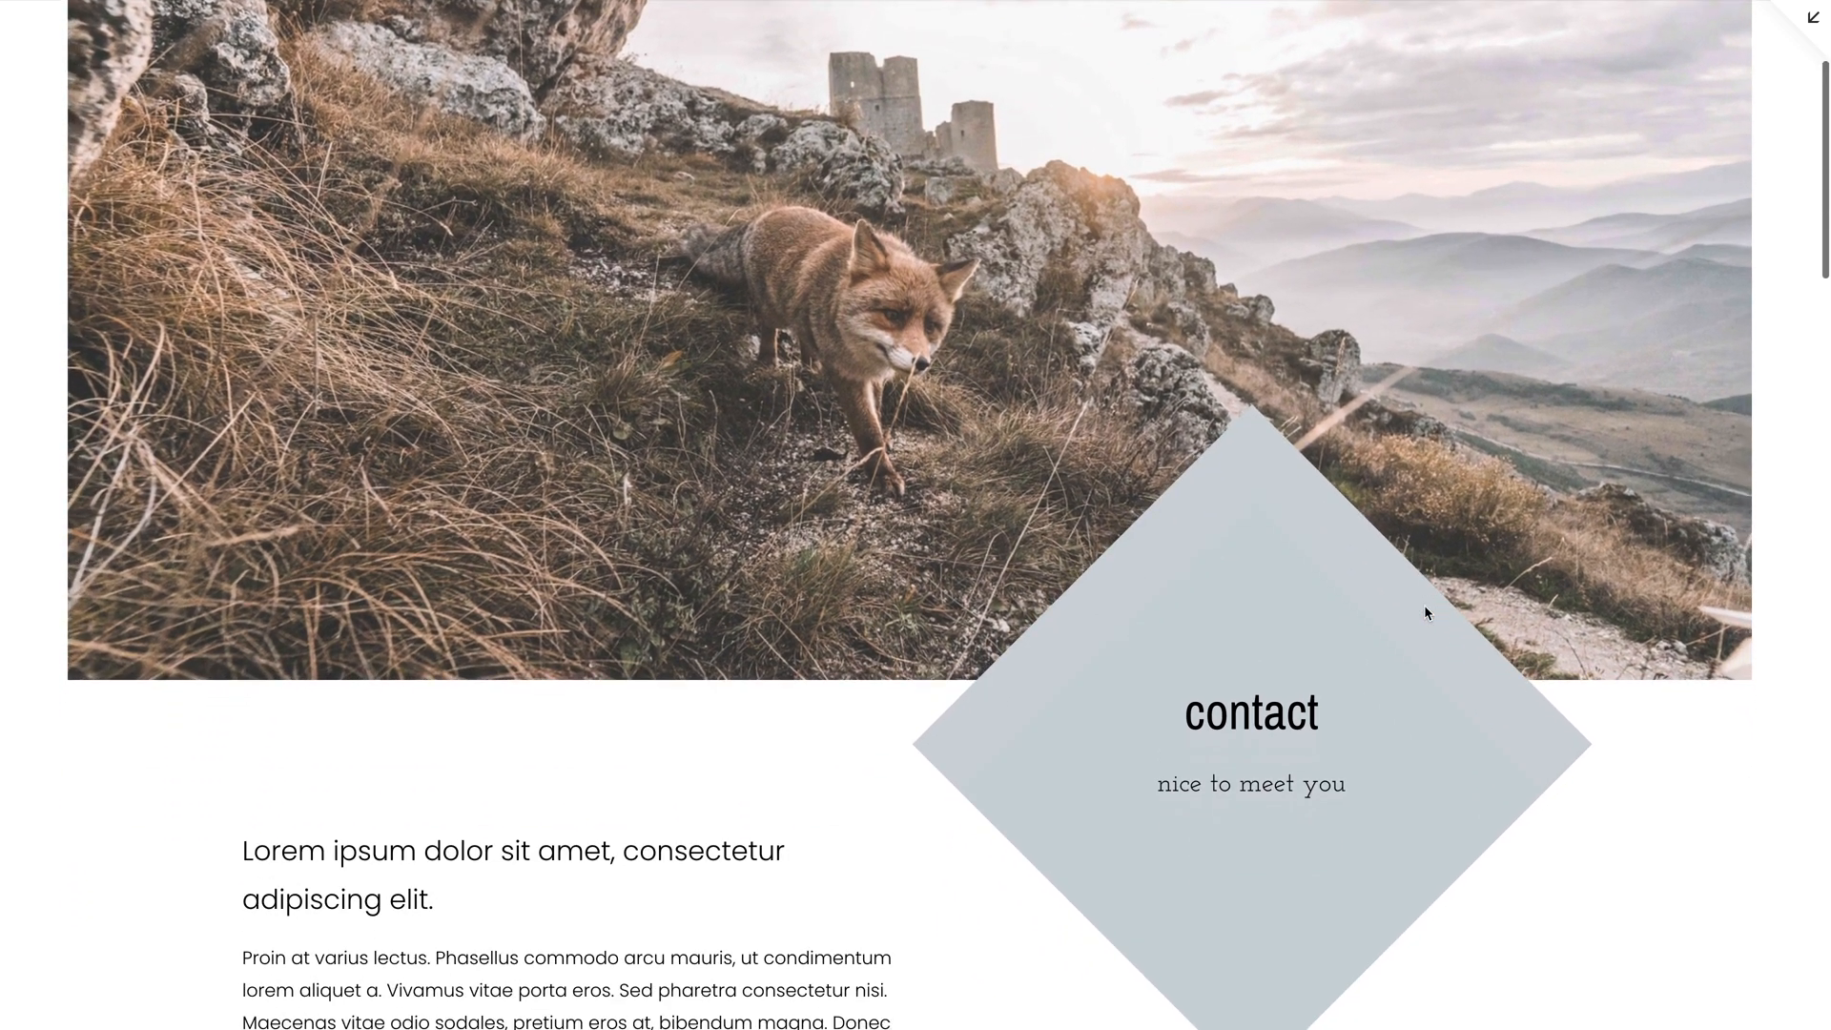
scroll("down", 3)
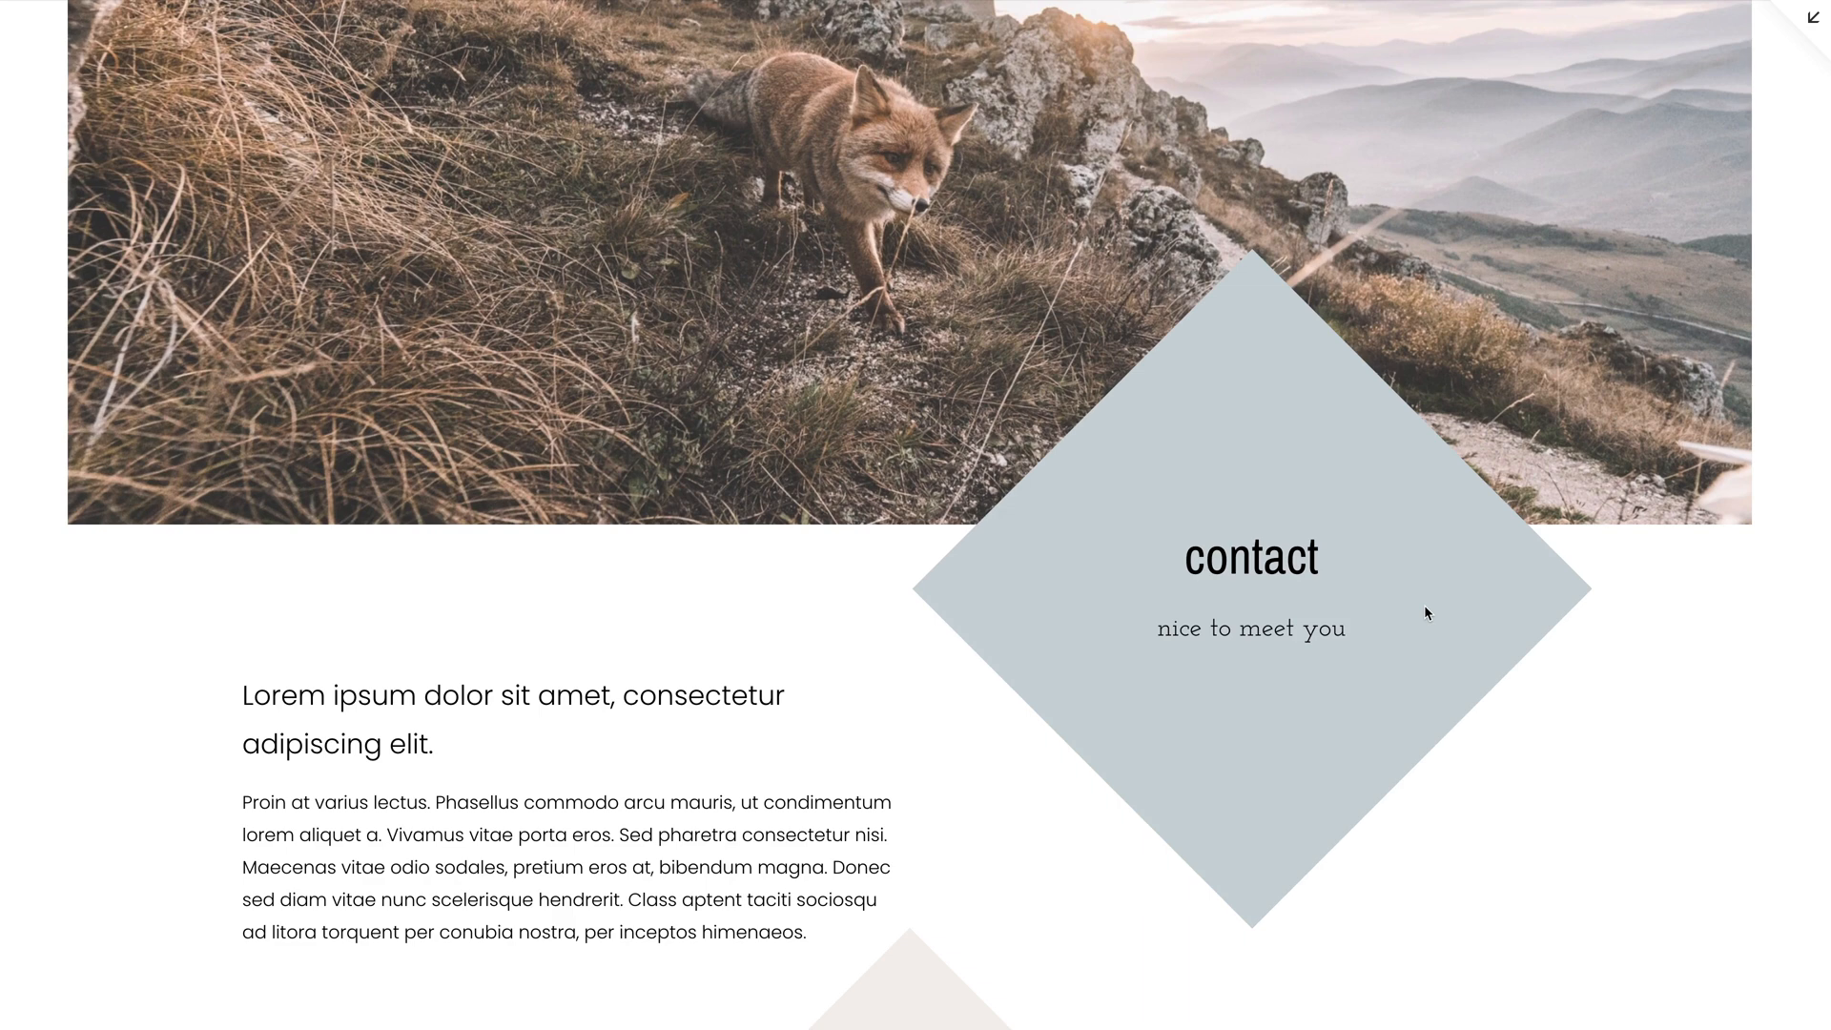
scroll("down", 3)
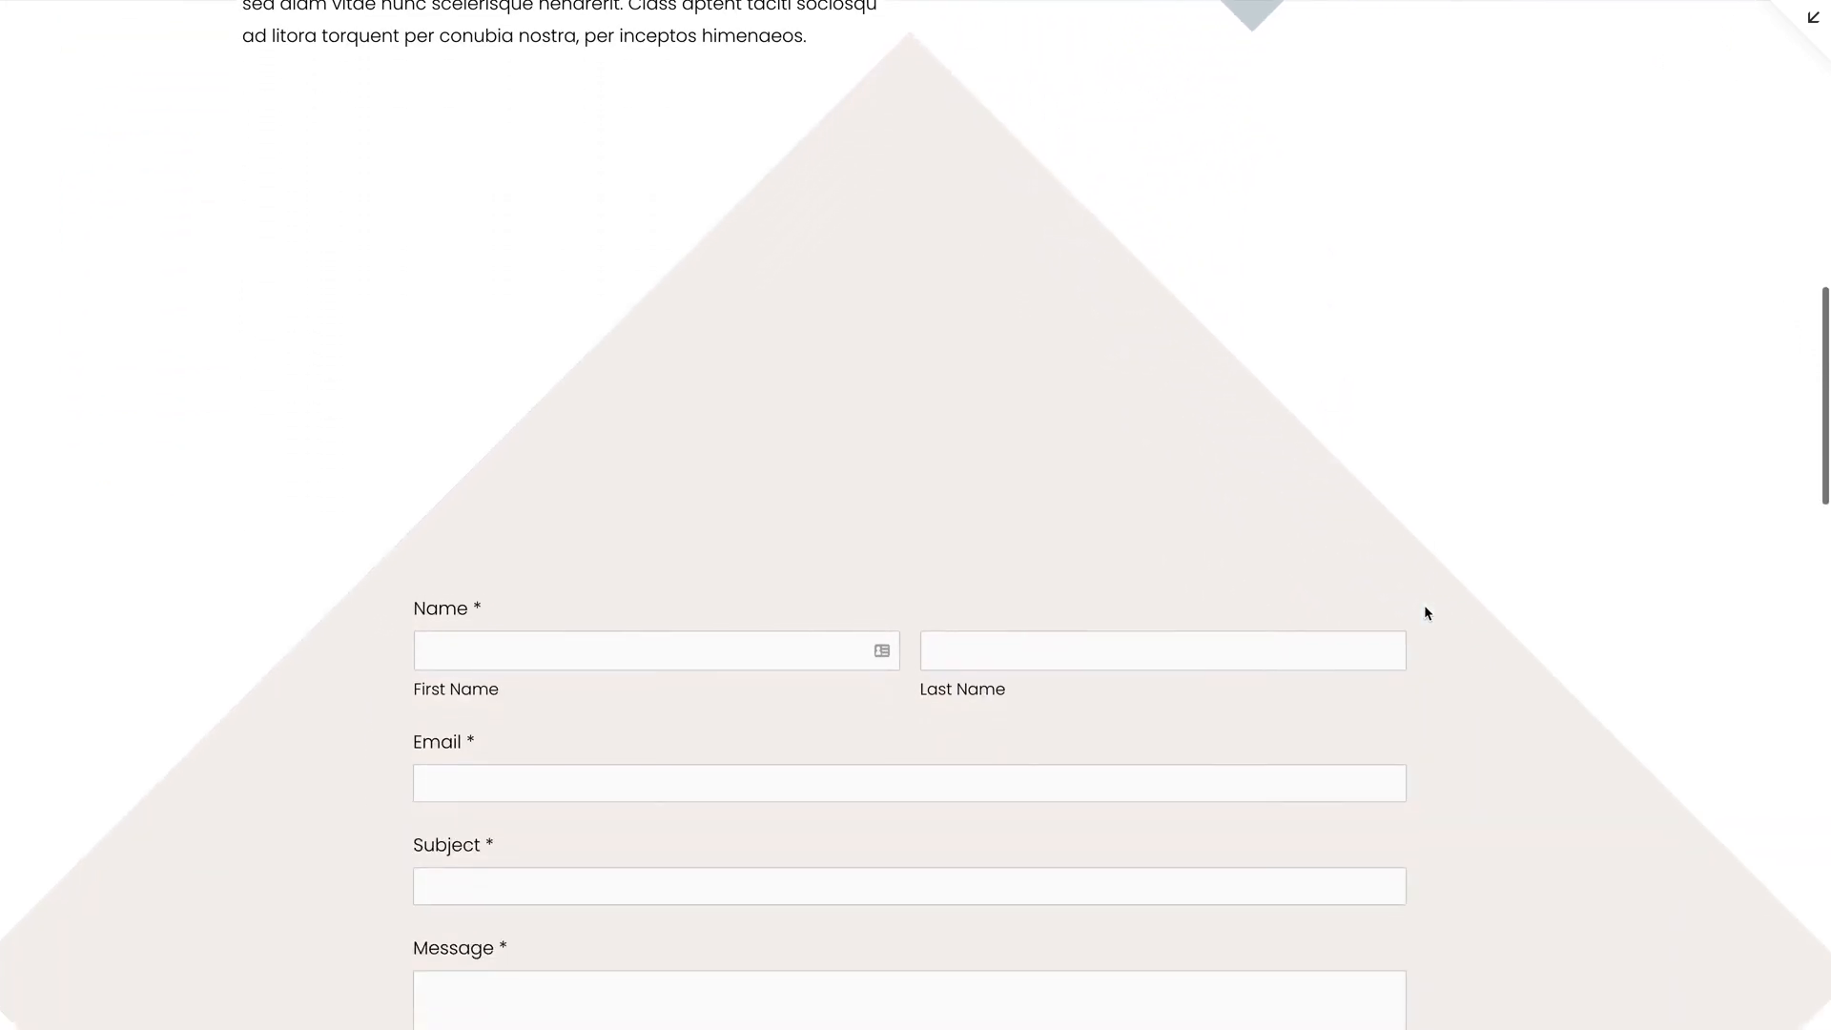
scroll("down", 3)
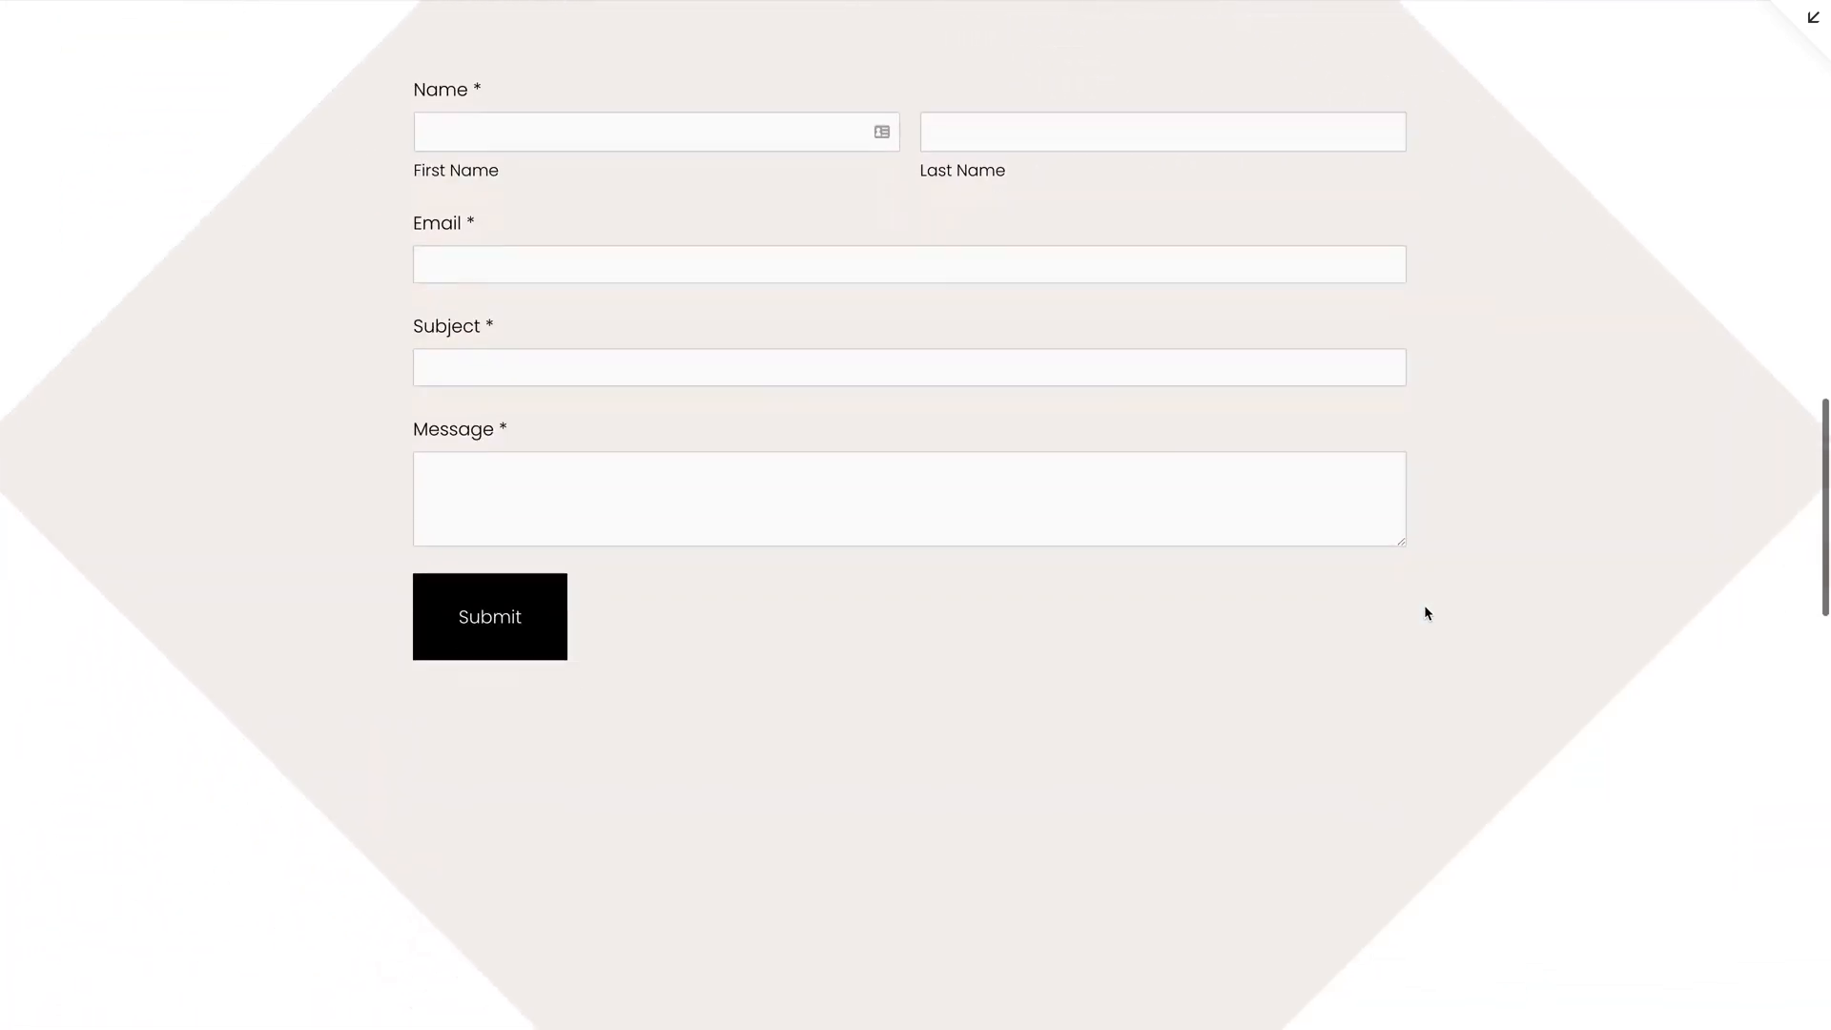
scroll("down", 3)
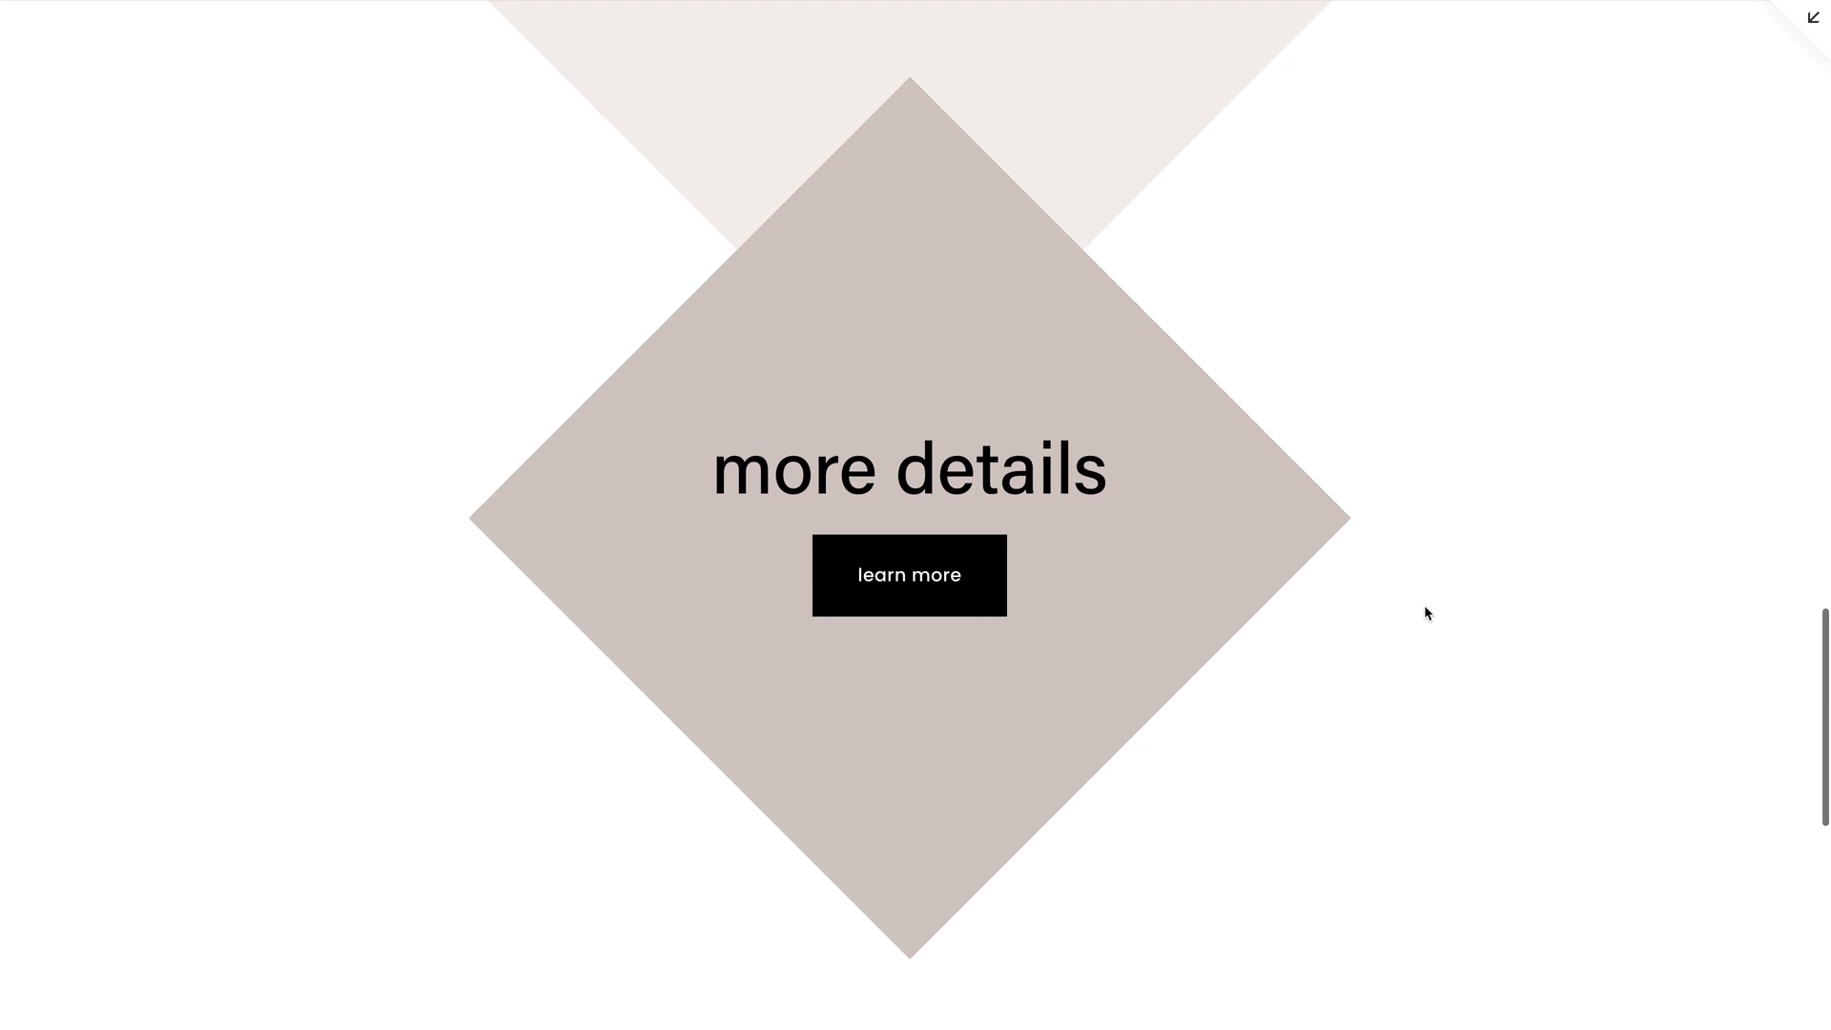
scroll("down", 3)
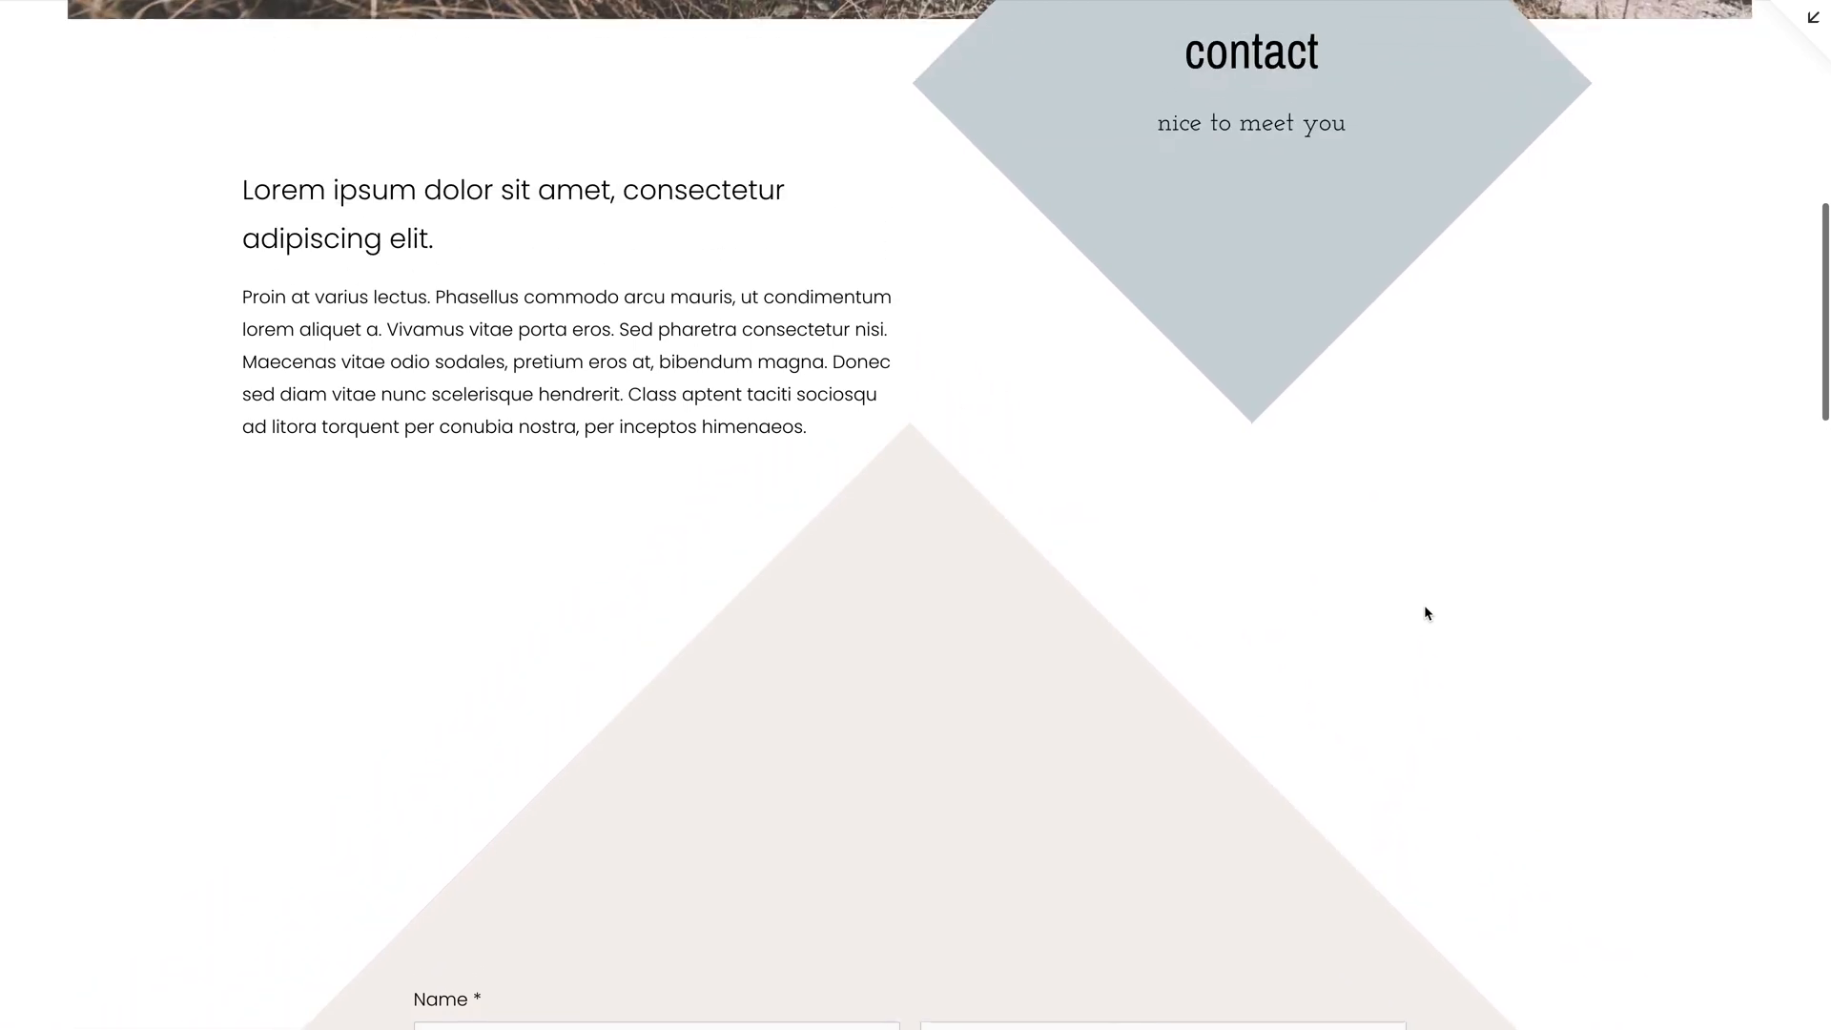
scroll("up", 3)
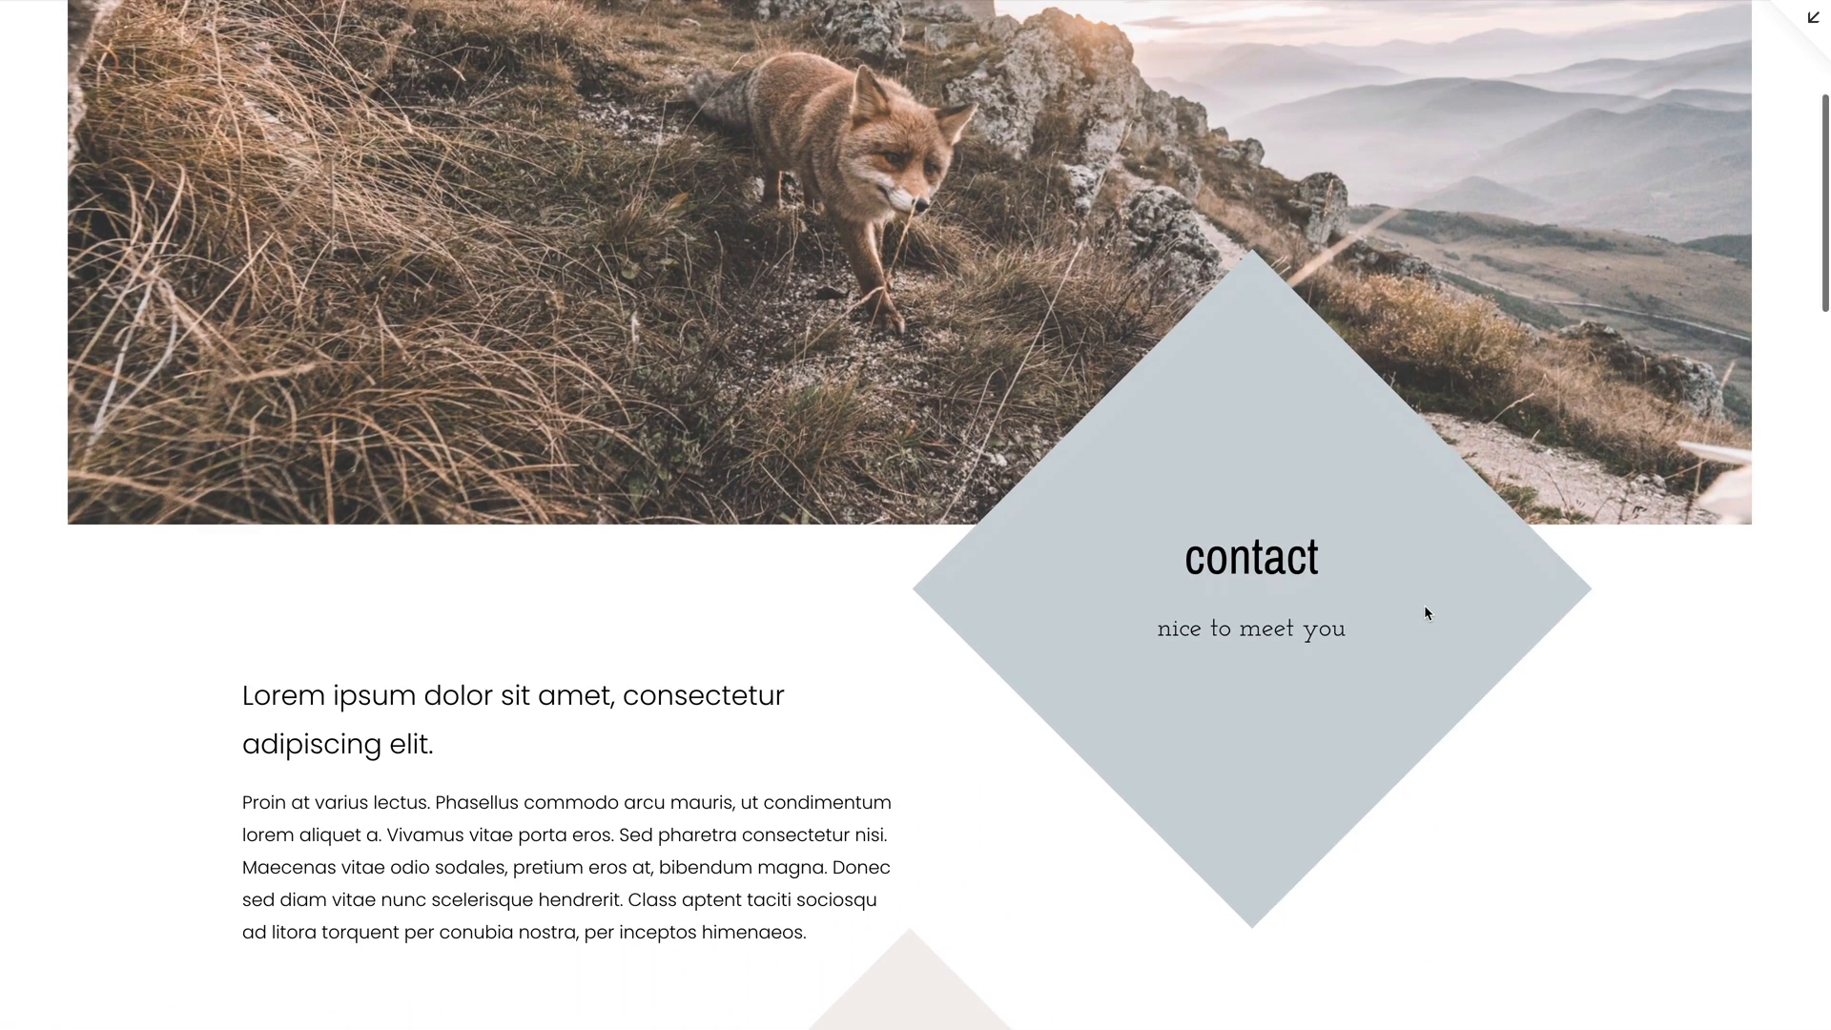
left_click(1256, 555)
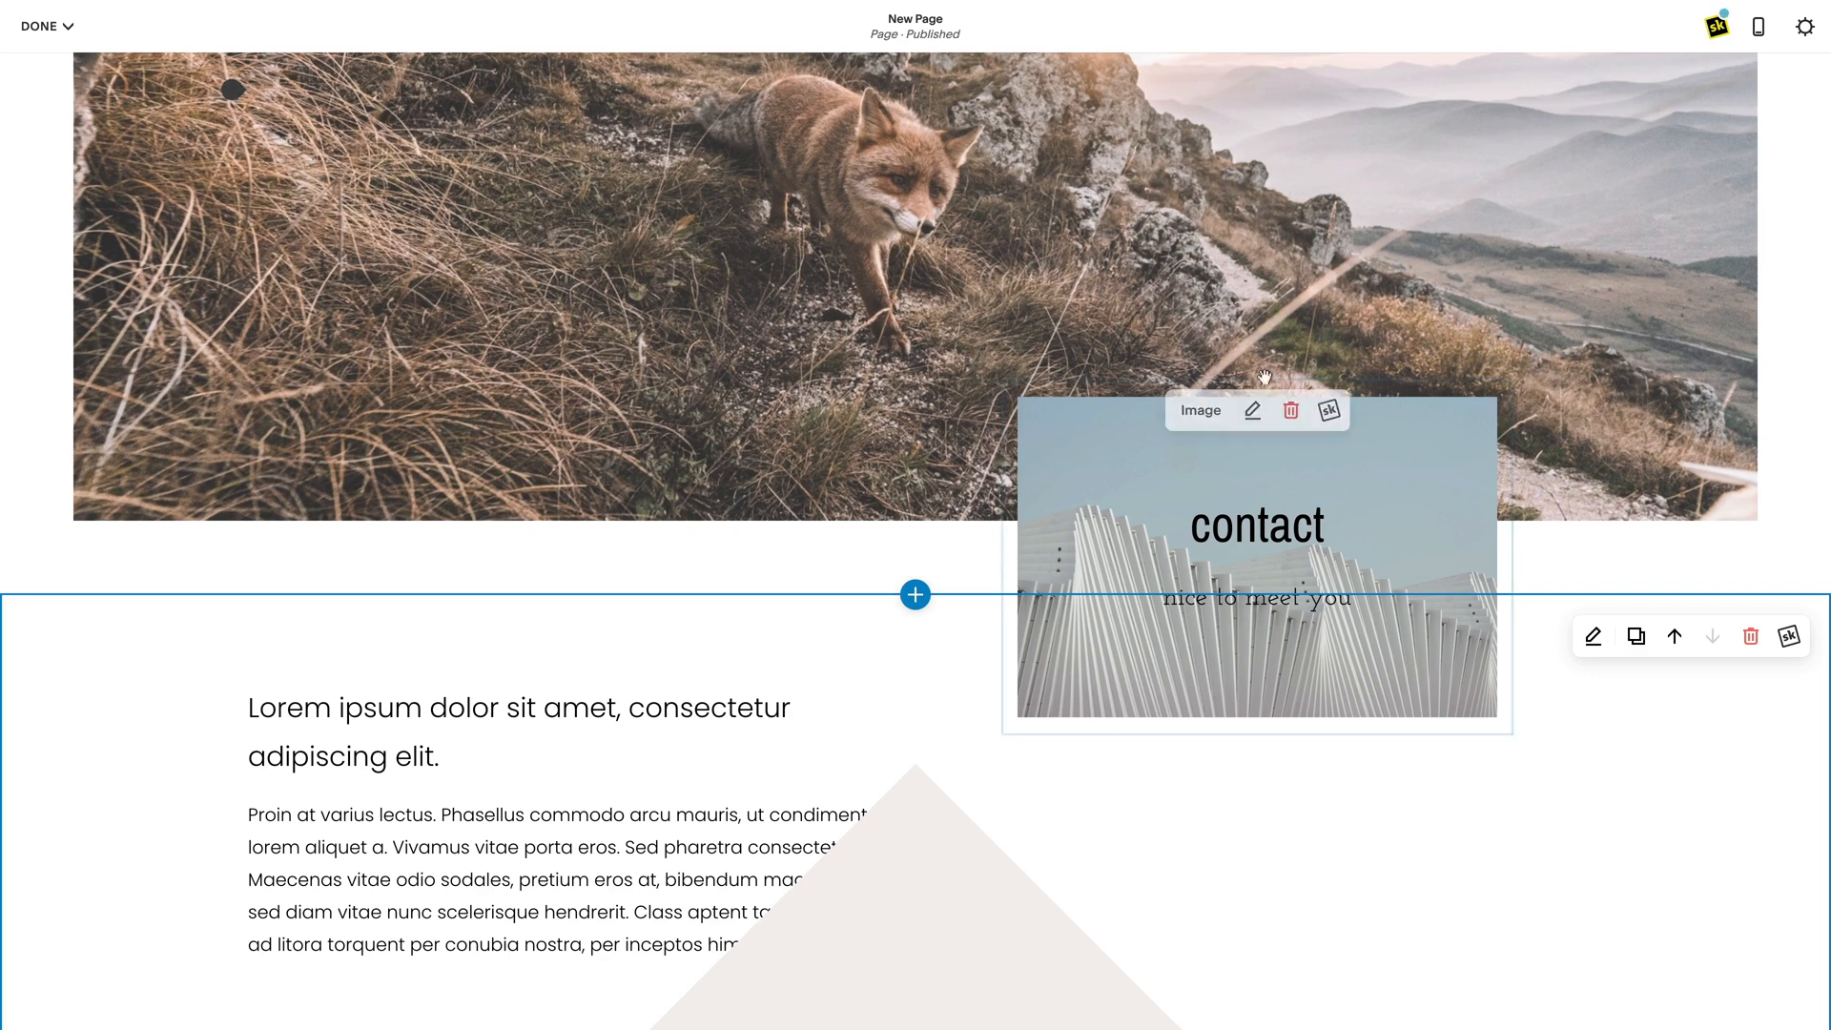
left_click(1251, 410)
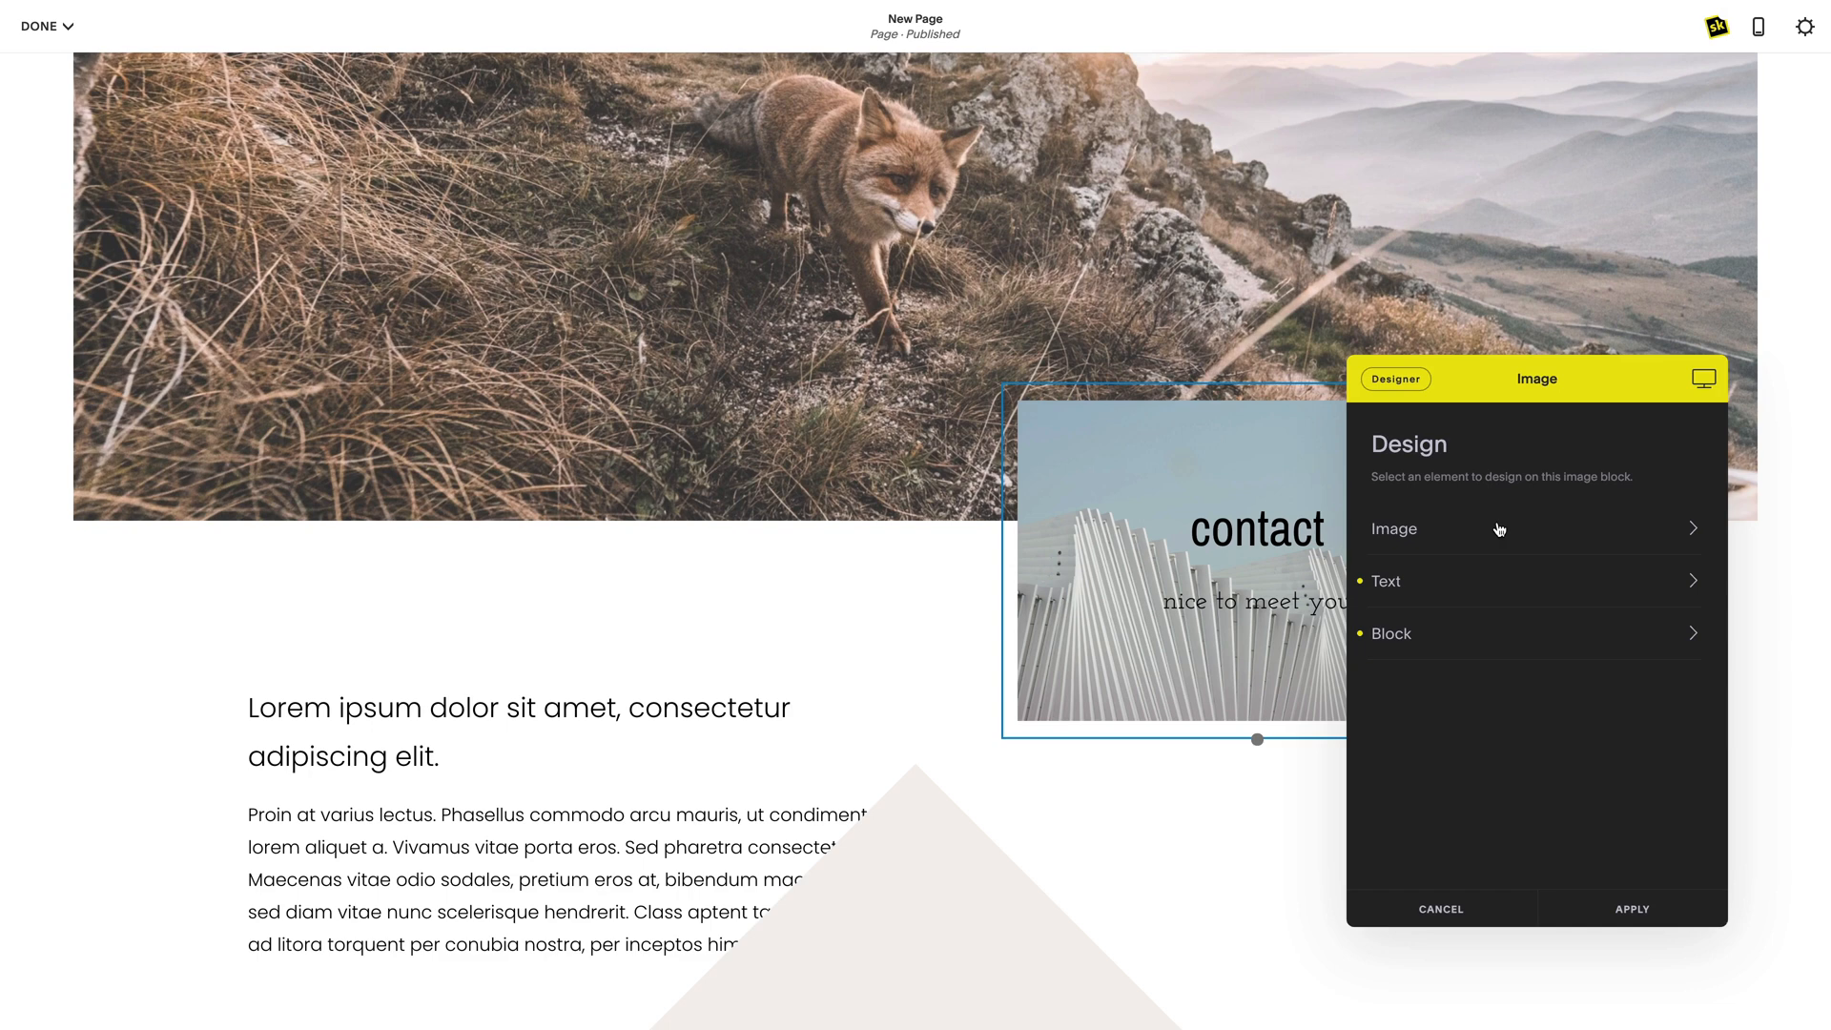
Set the contact image layout to a square aspect ratio instead of auto
left_click(1392, 529)
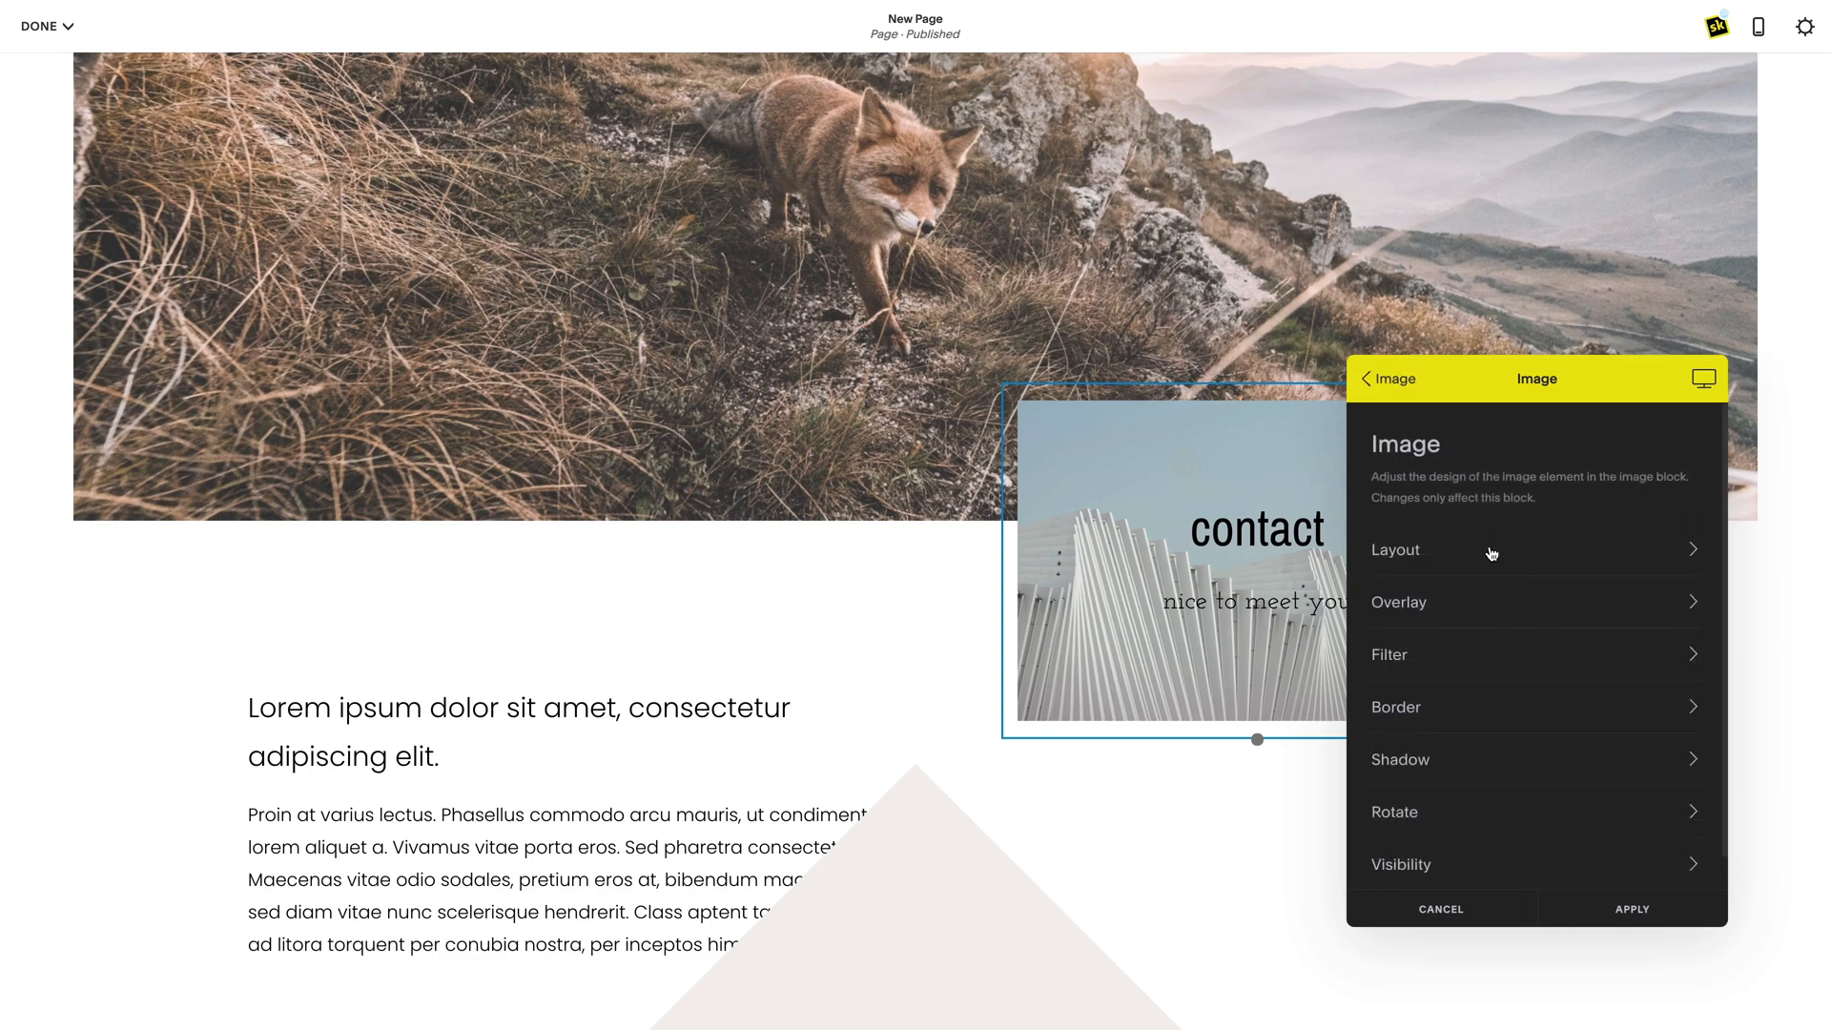
left_click(1395, 550)
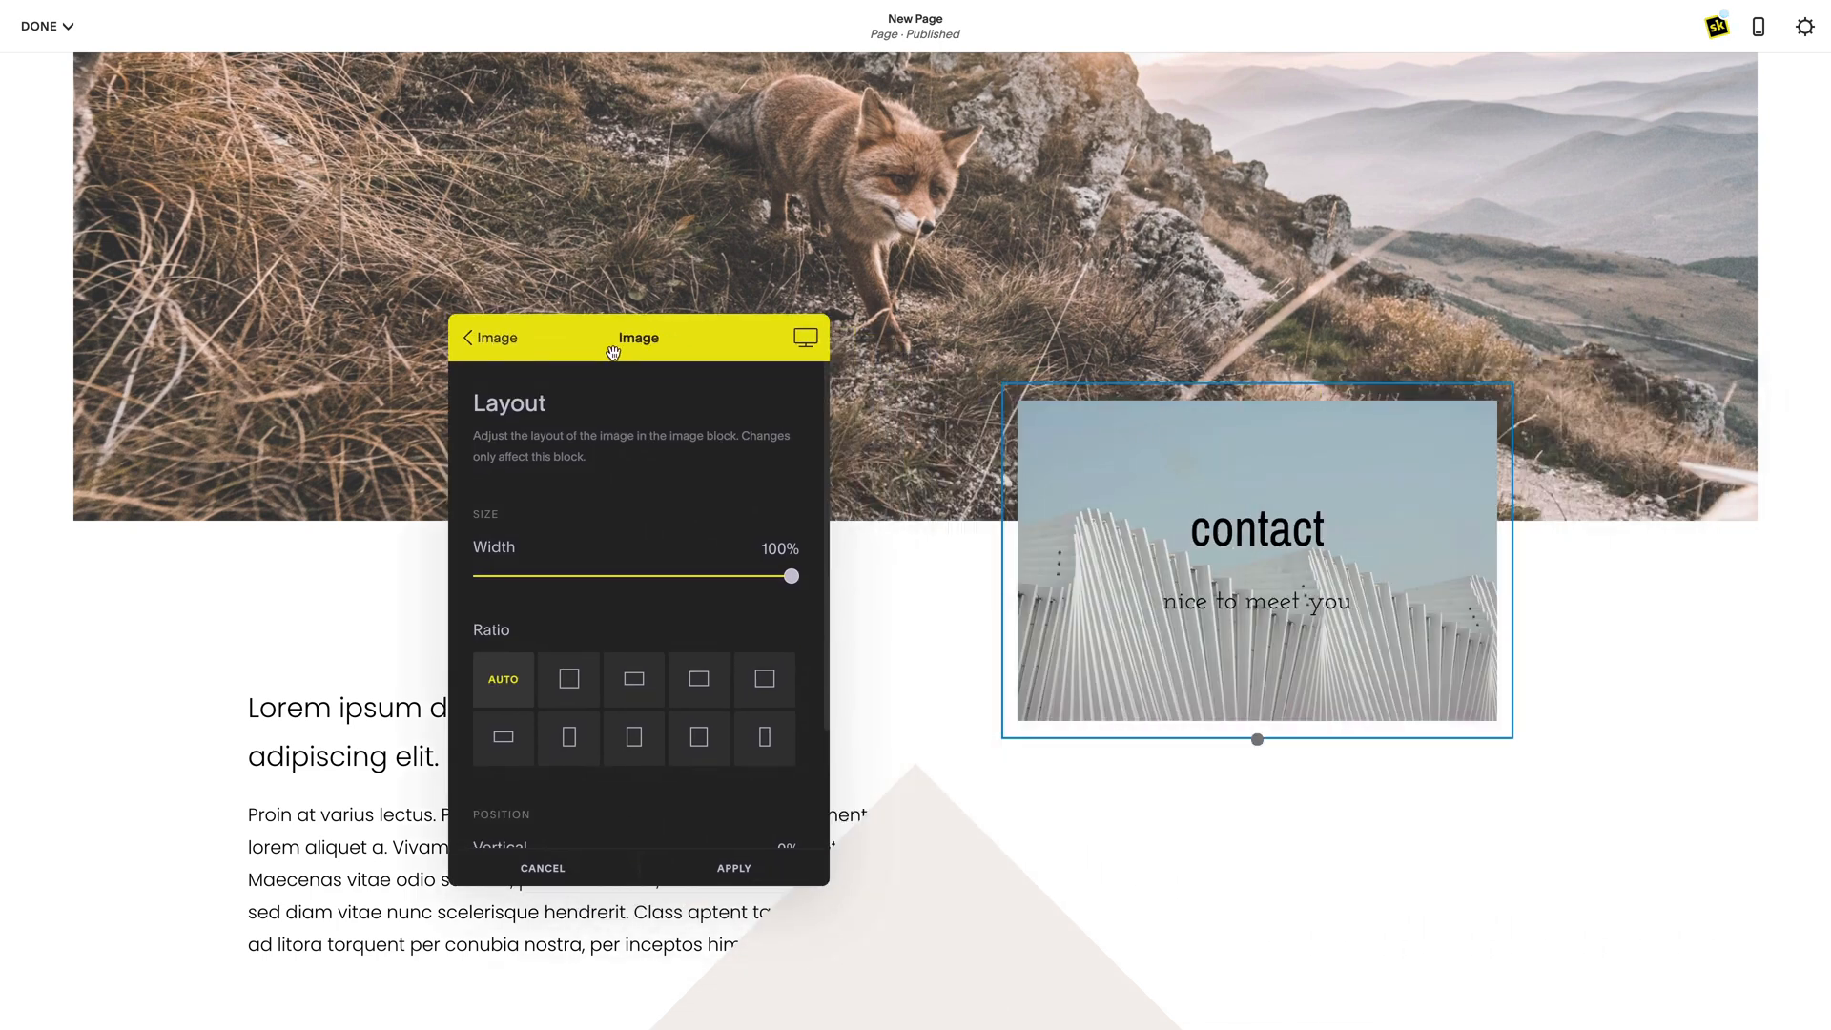
left_click(569, 679)
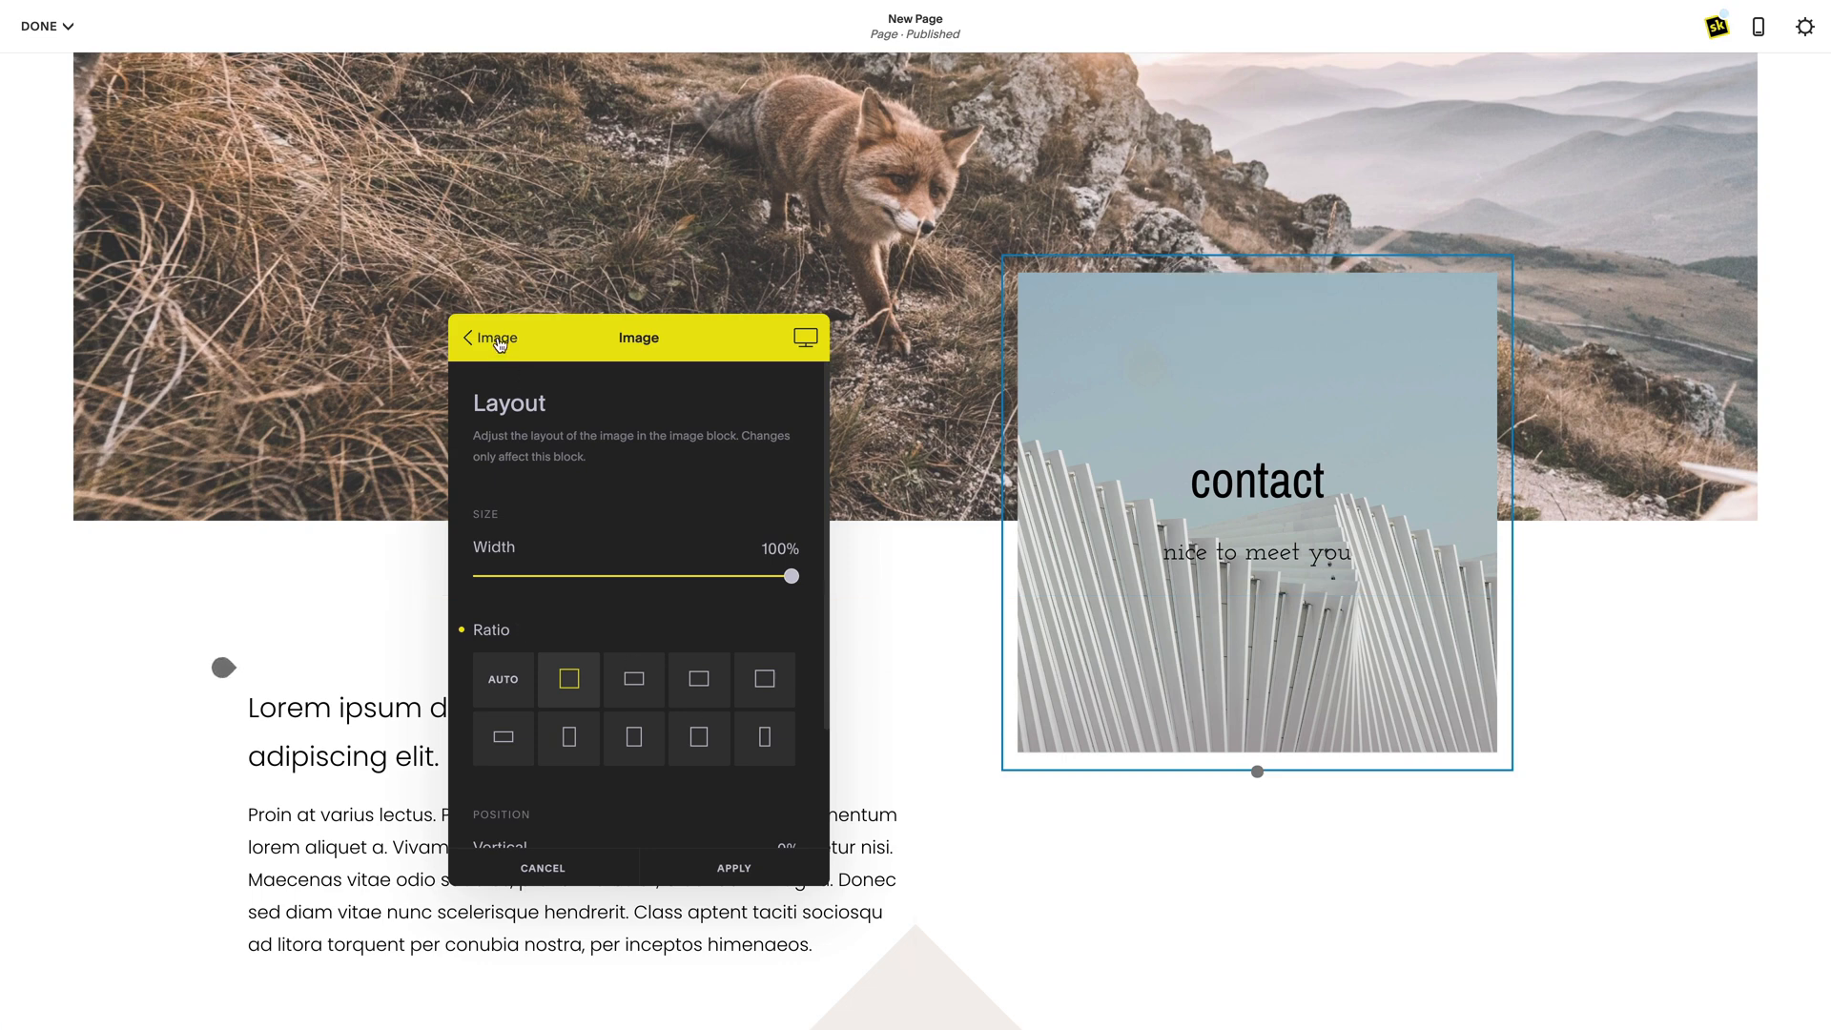
left_click(467, 338)
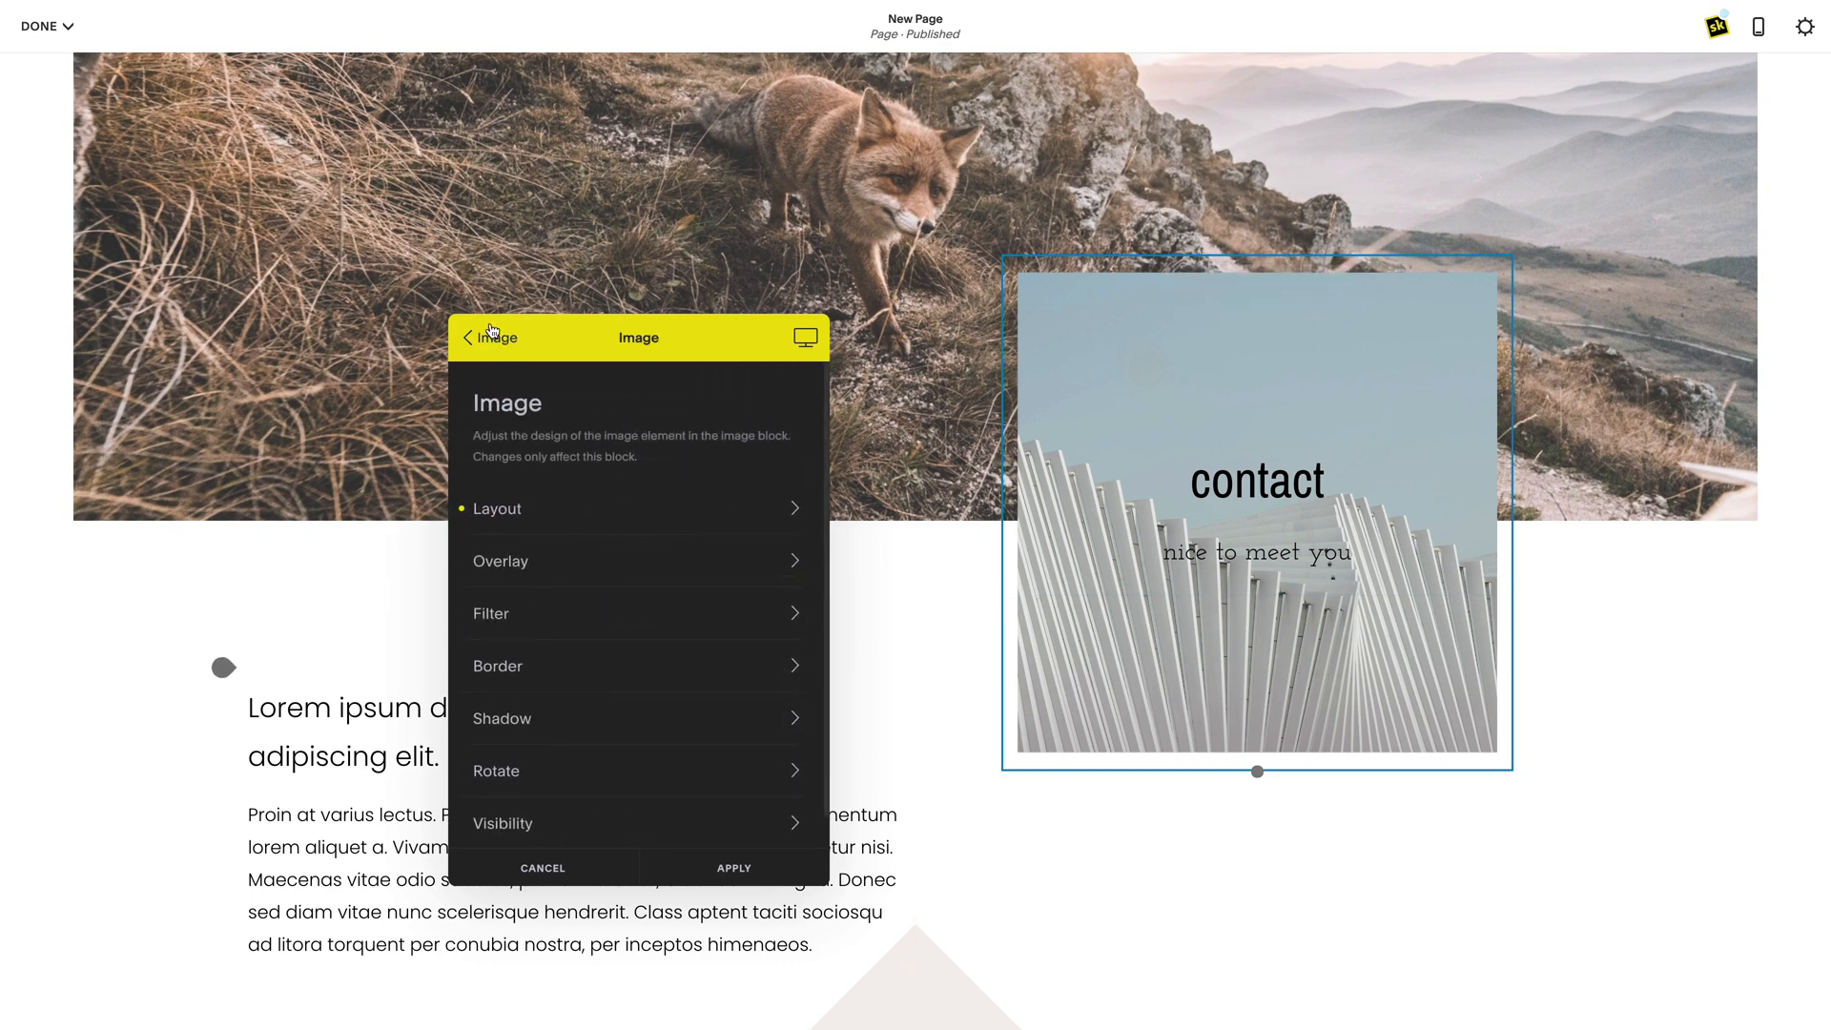
Apply a solid grey-blue (#acc1c9) overlay at full opacity over the contact image
left_click(502, 560)
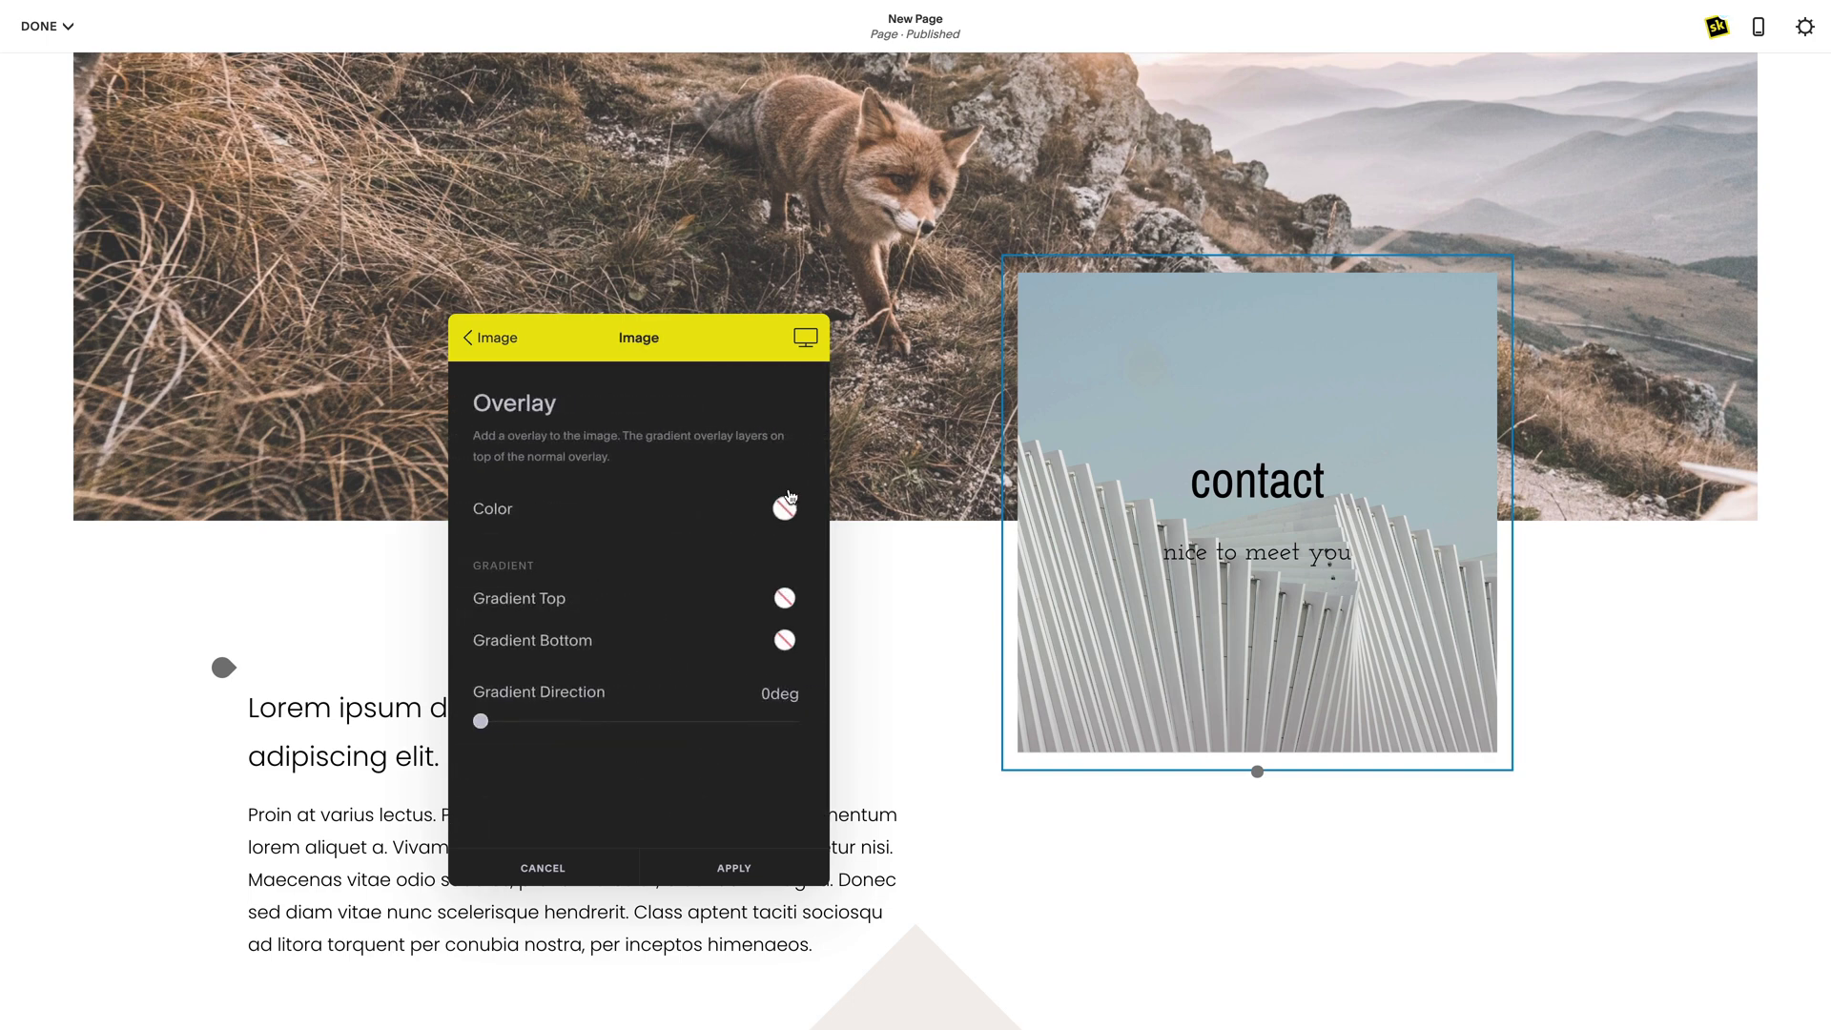
left_click(784, 507)
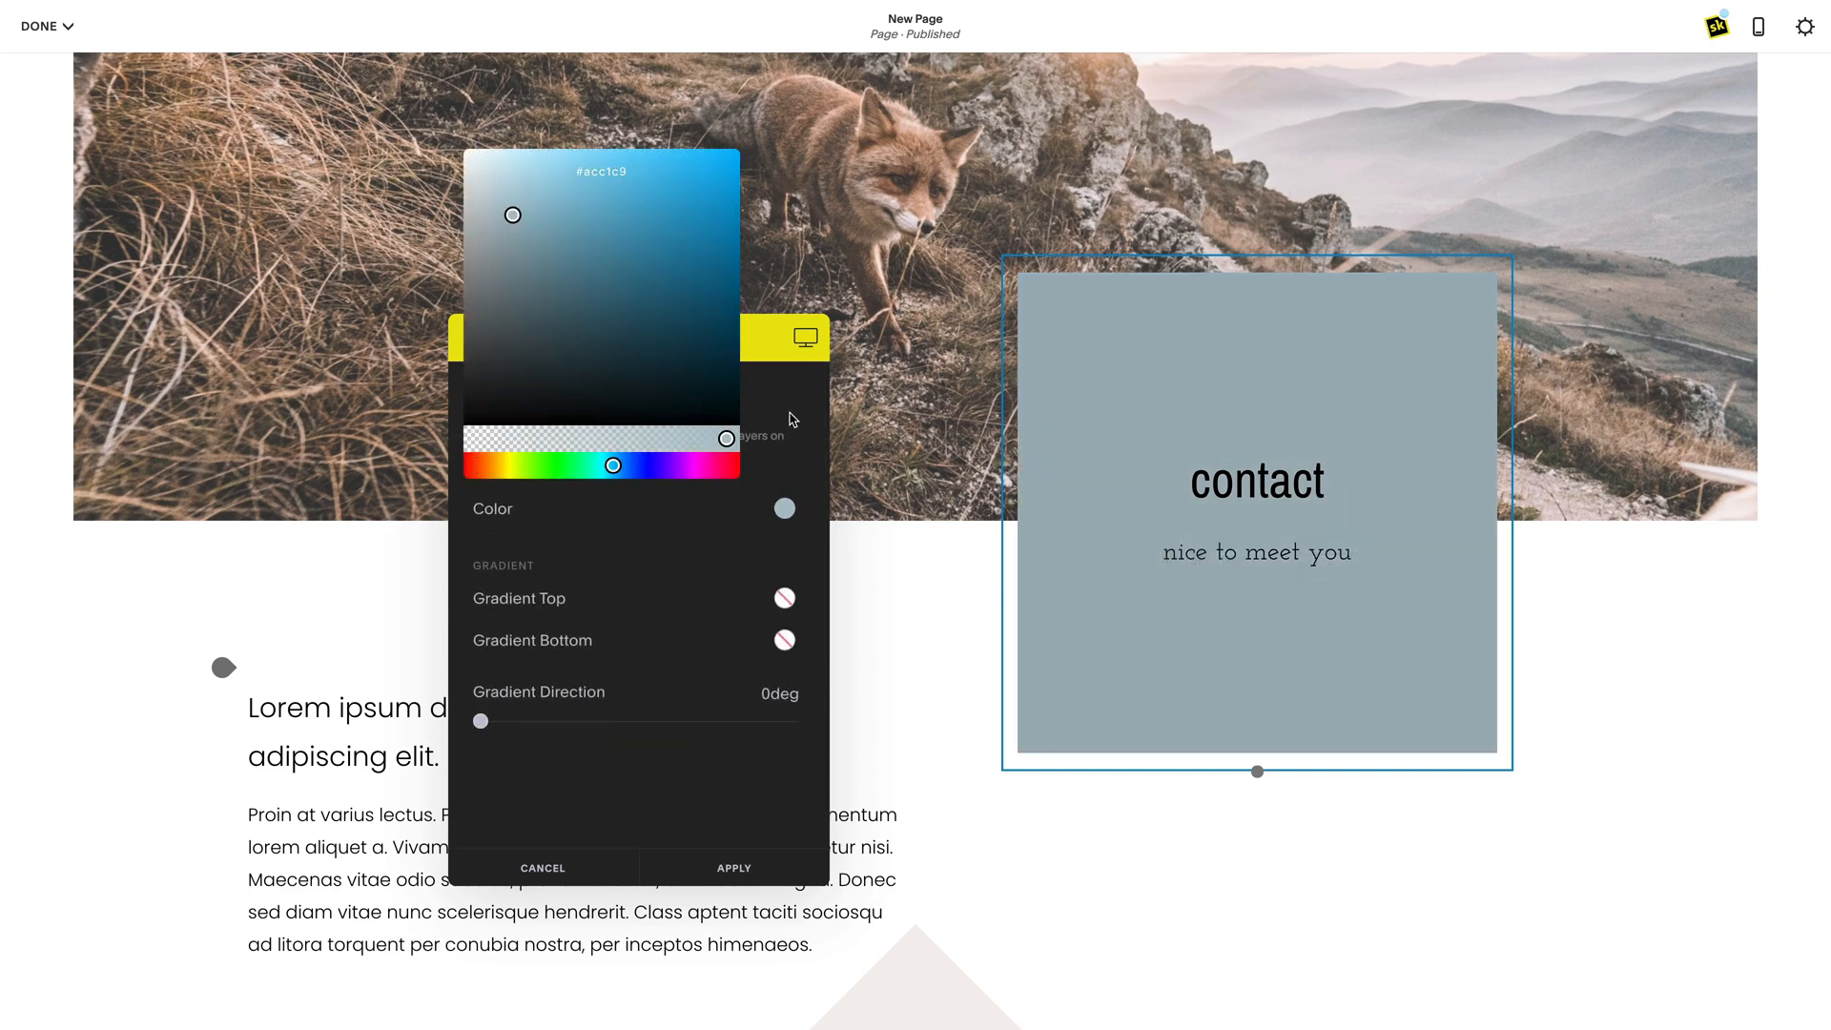
left_click(491, 338)
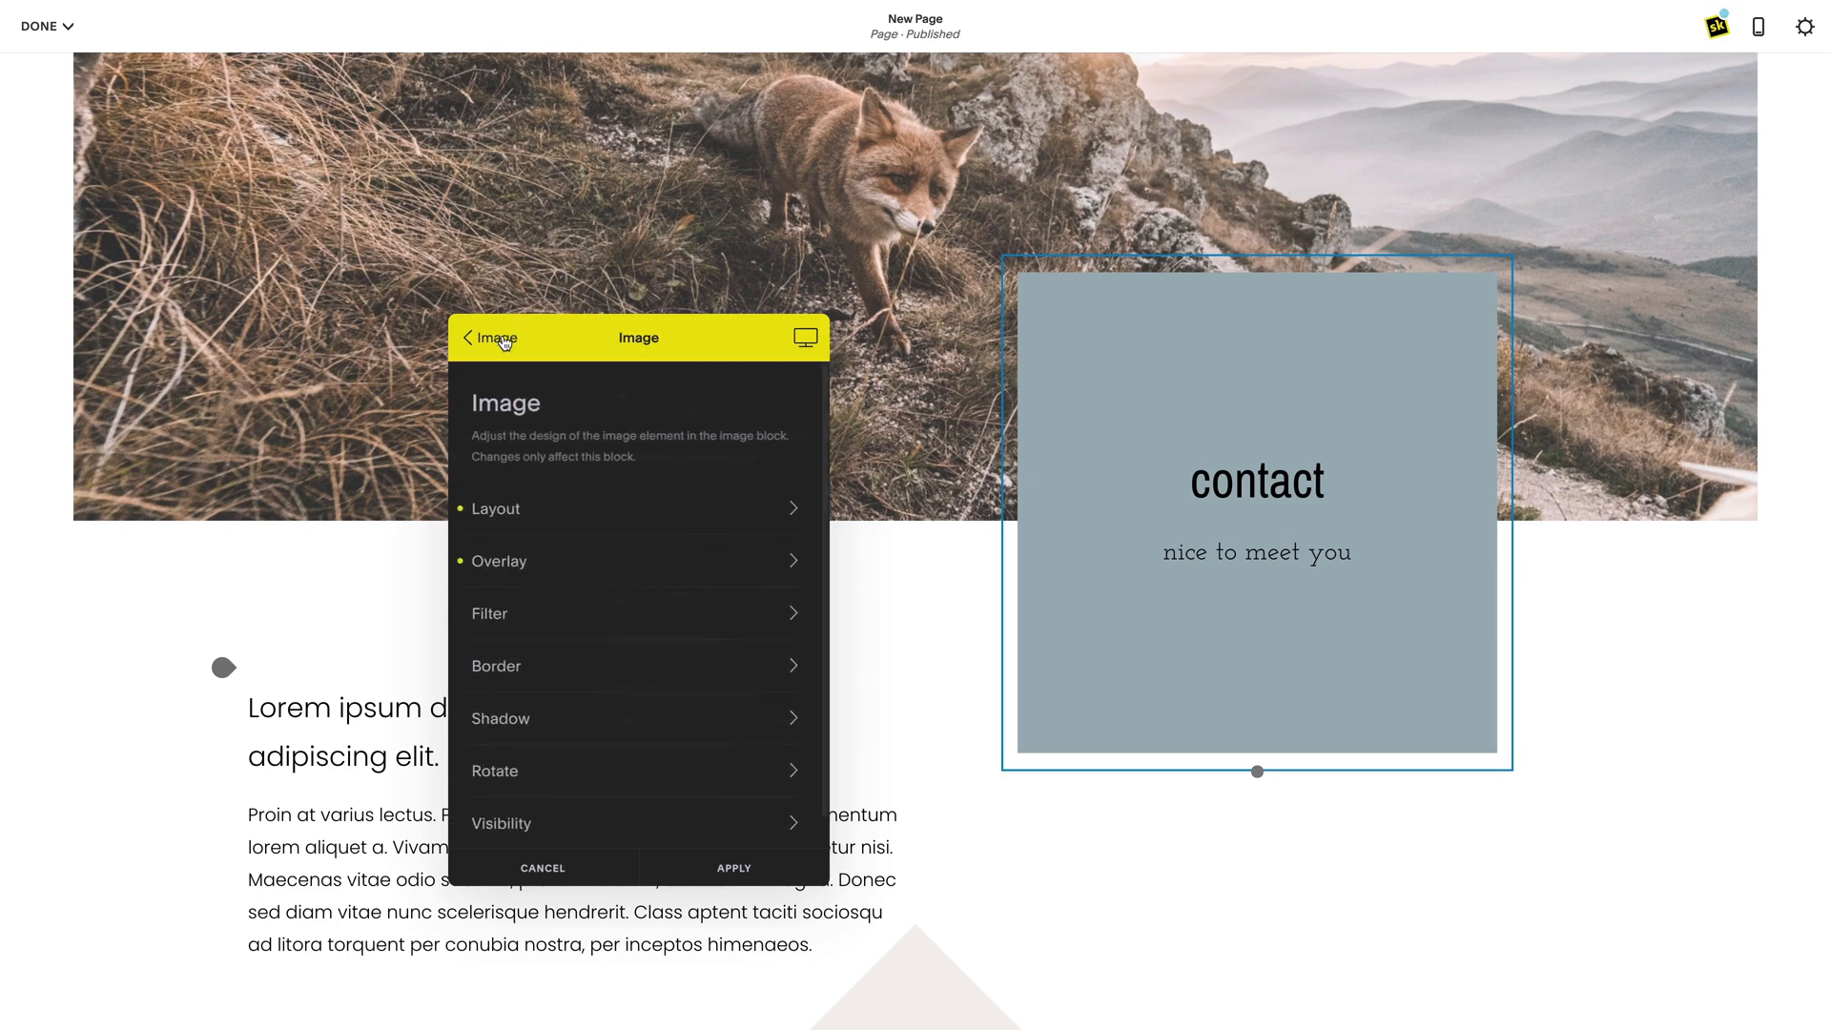
left_click(475, 338)
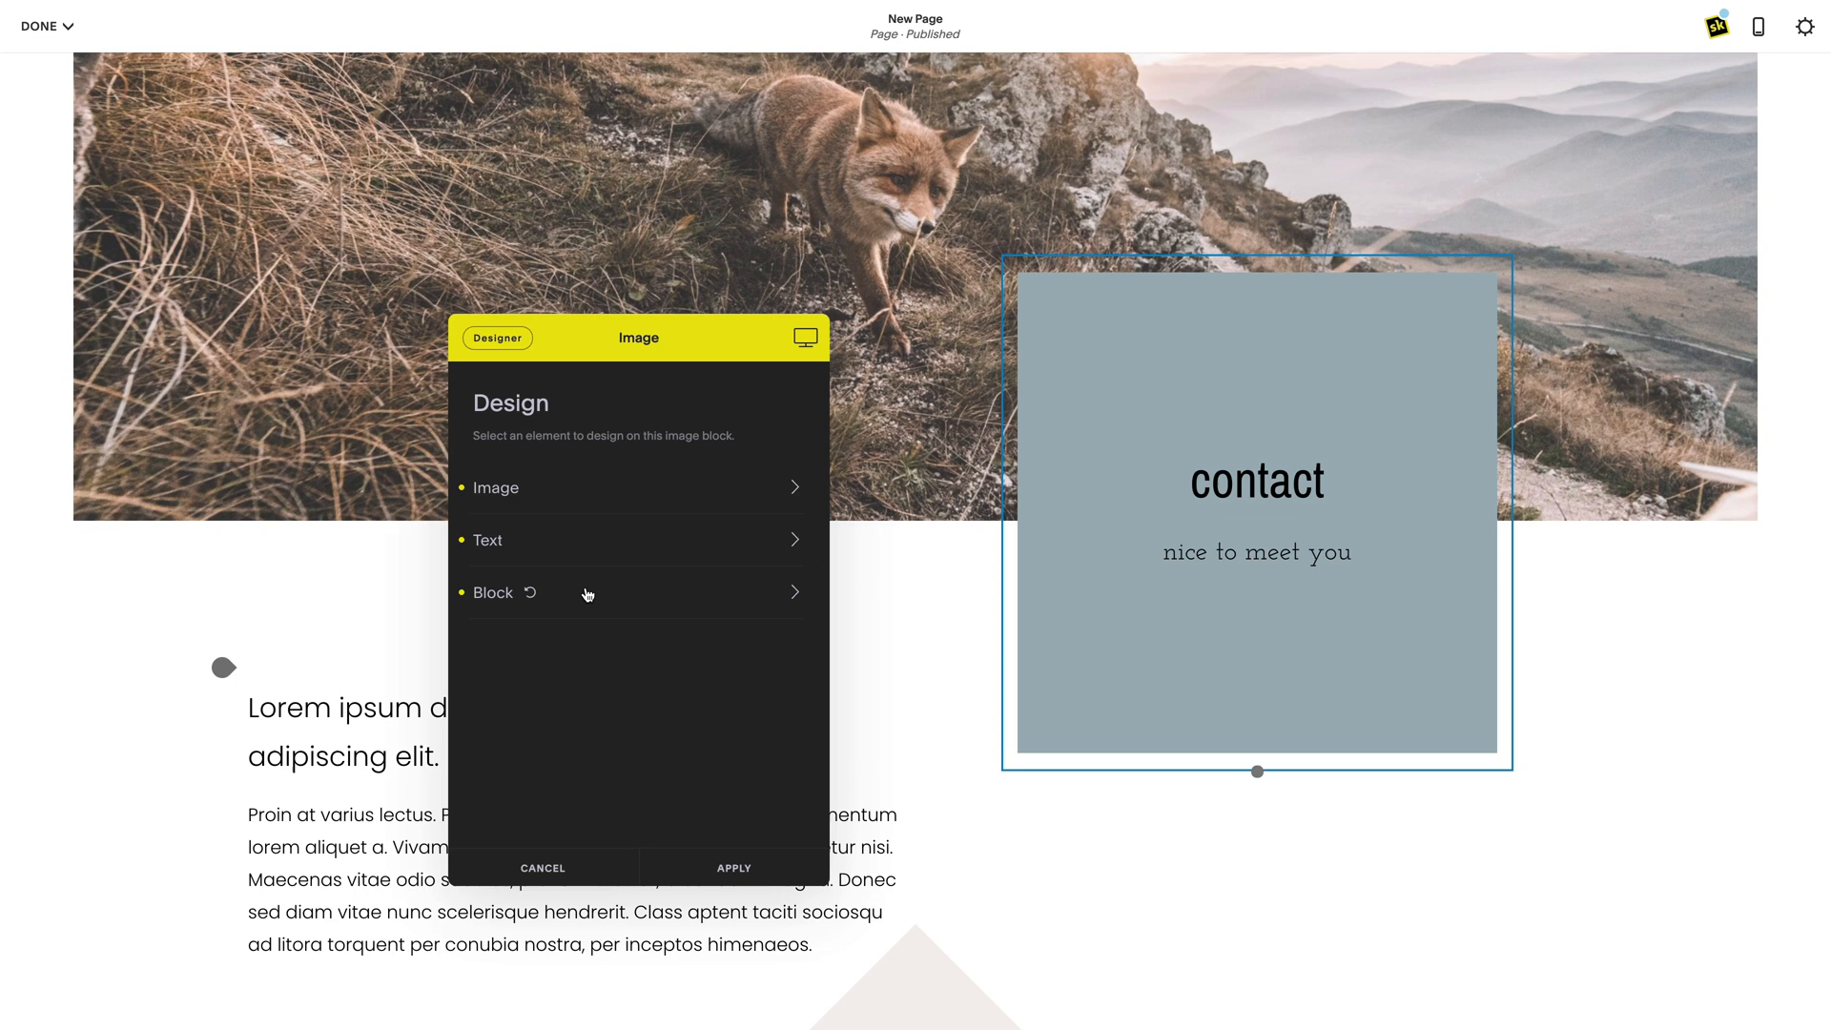
Try tilting the whole block with Rotate Z, then reset it back to level
left_click(494, 591)
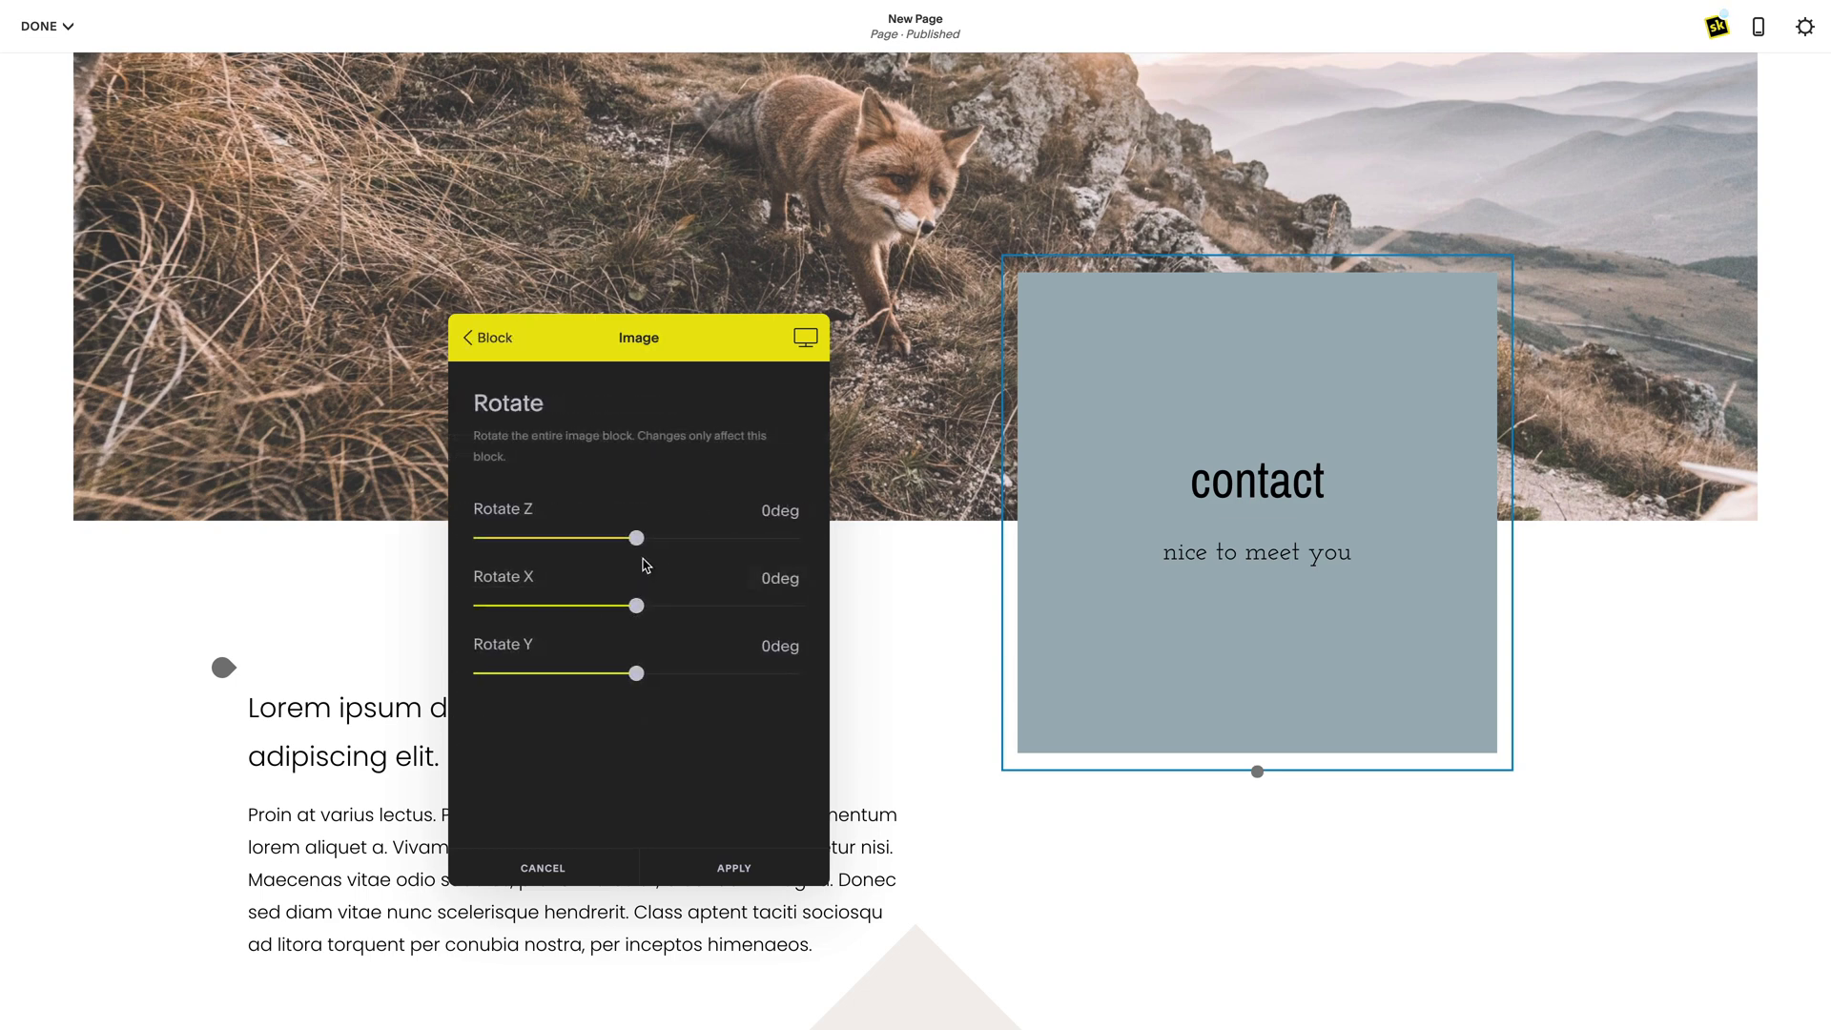
left_click_drag(637, 538, 596, 538)
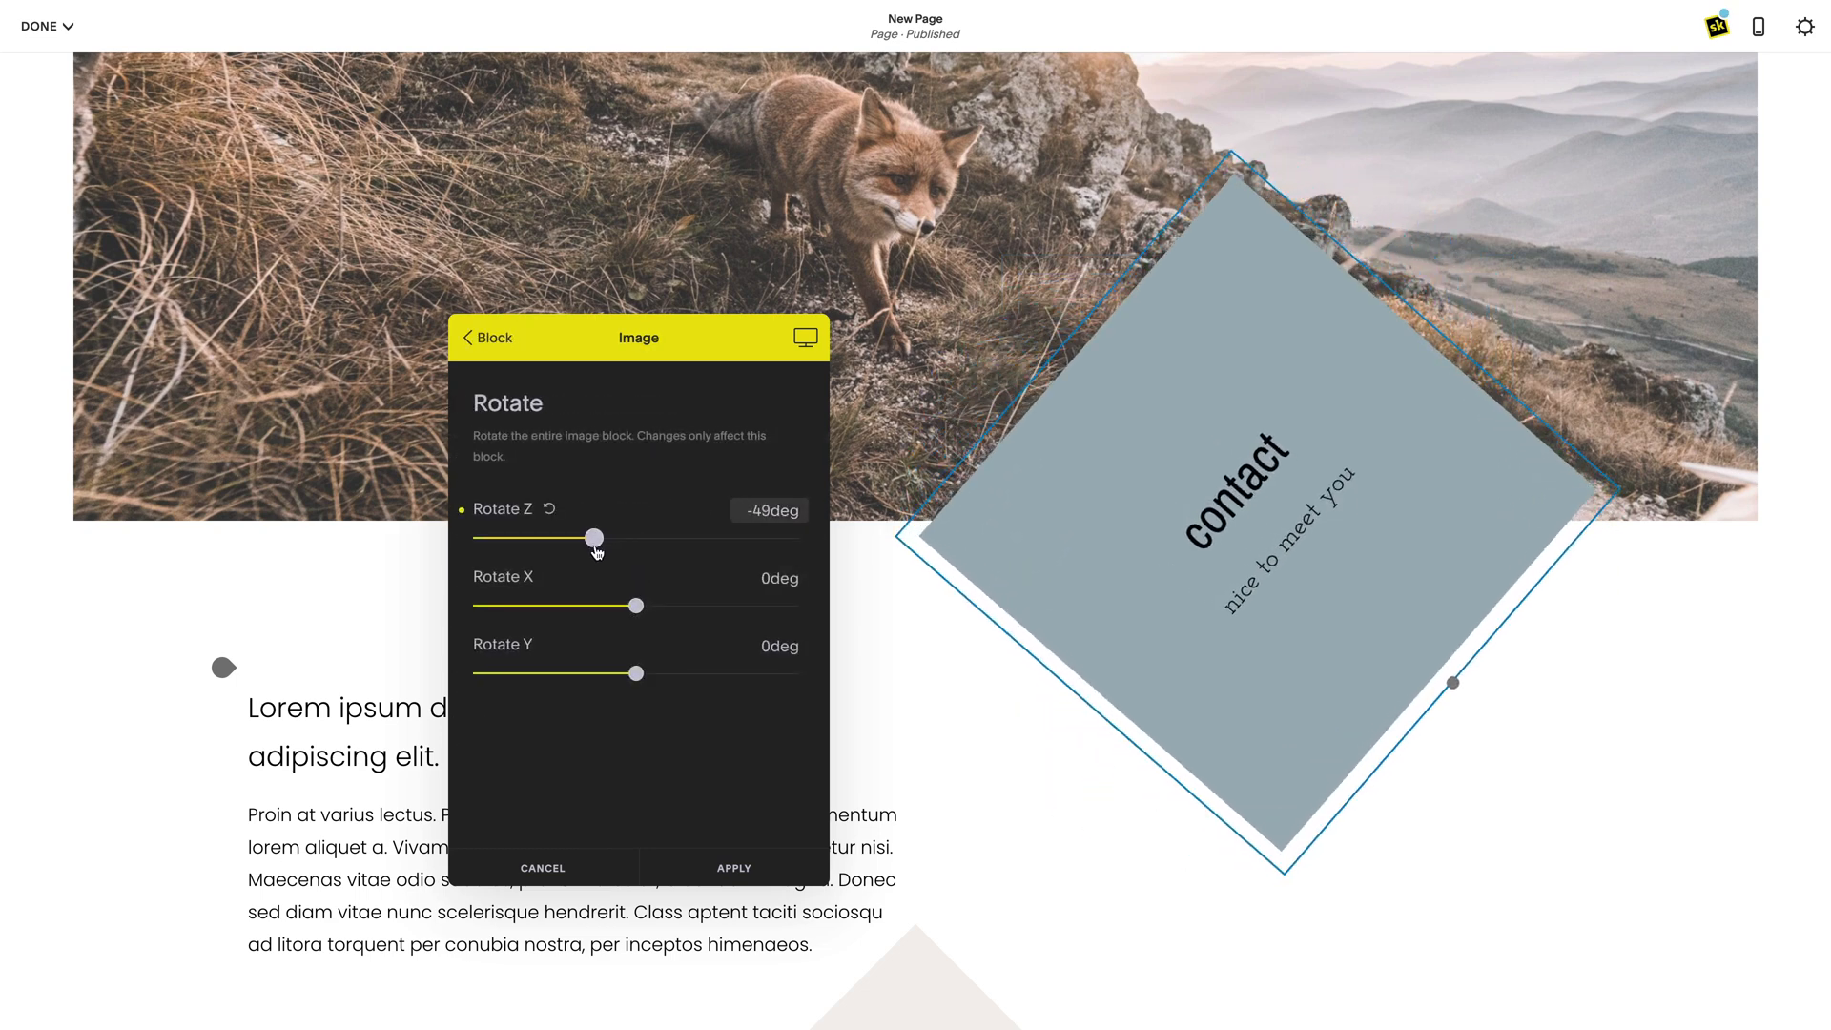
left_click_drag(595, 540, 668, 538)
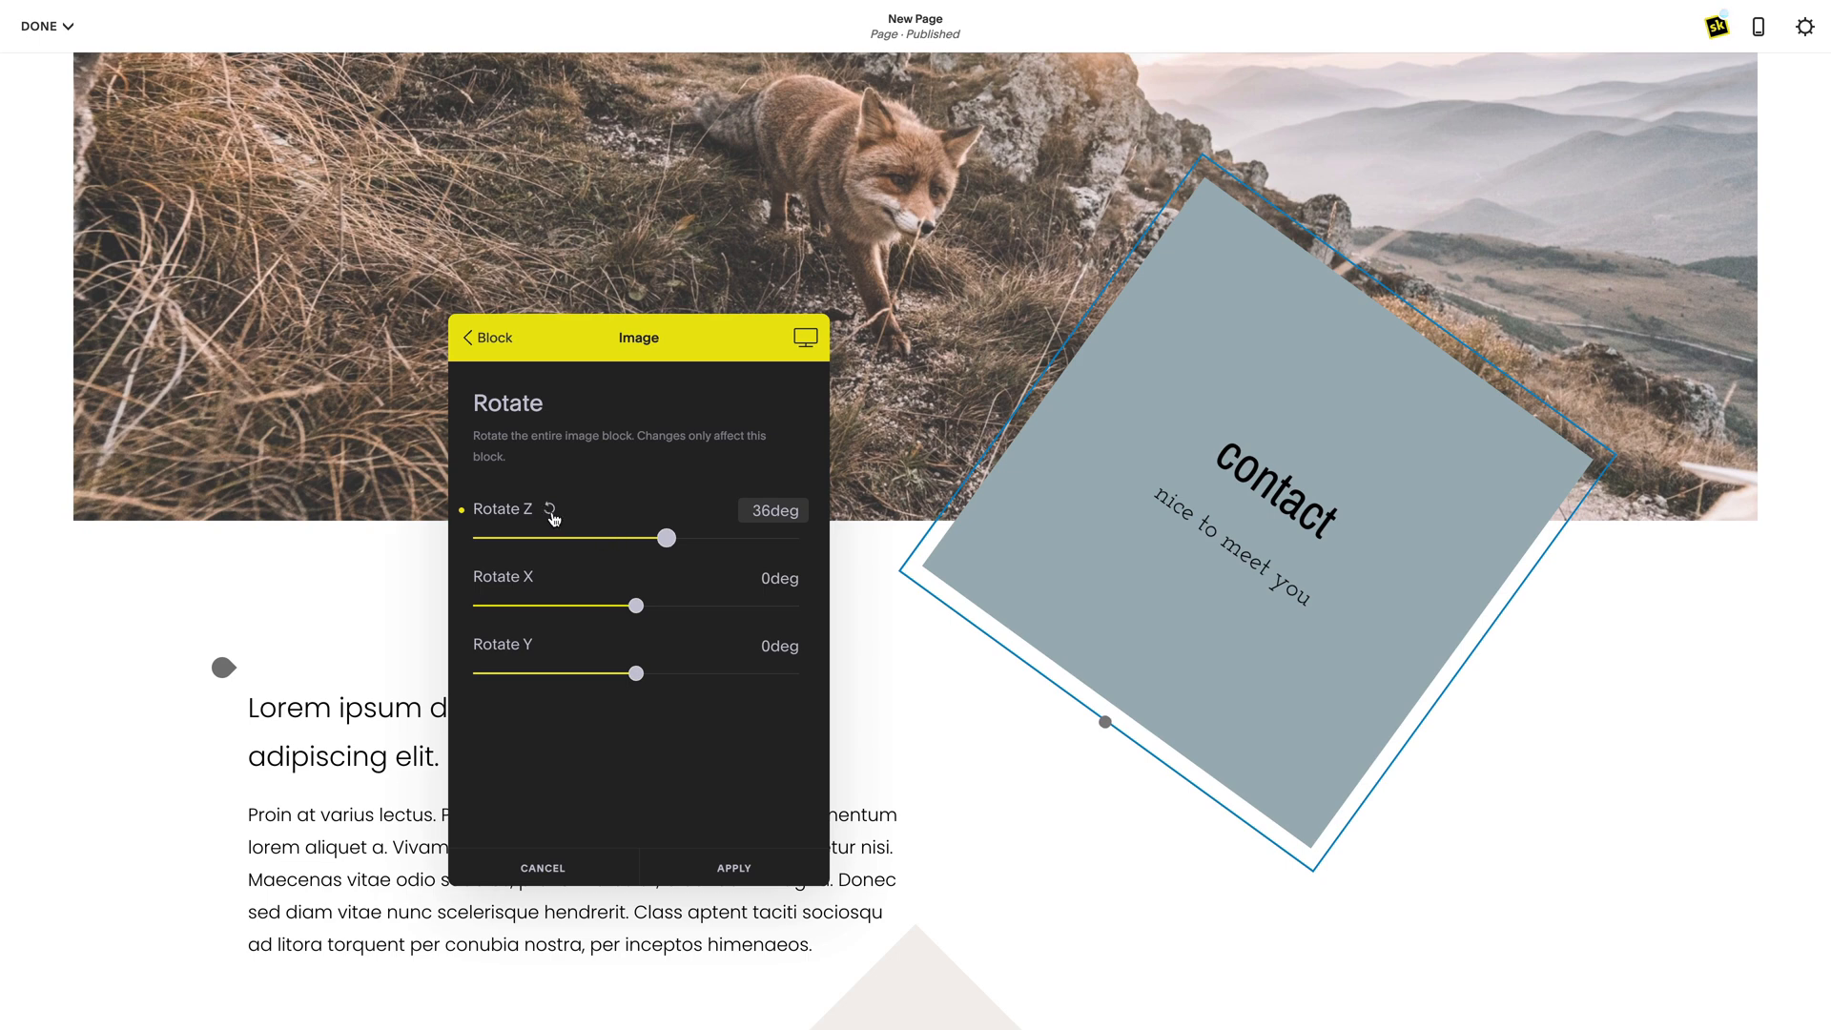
left_click(470, 338)
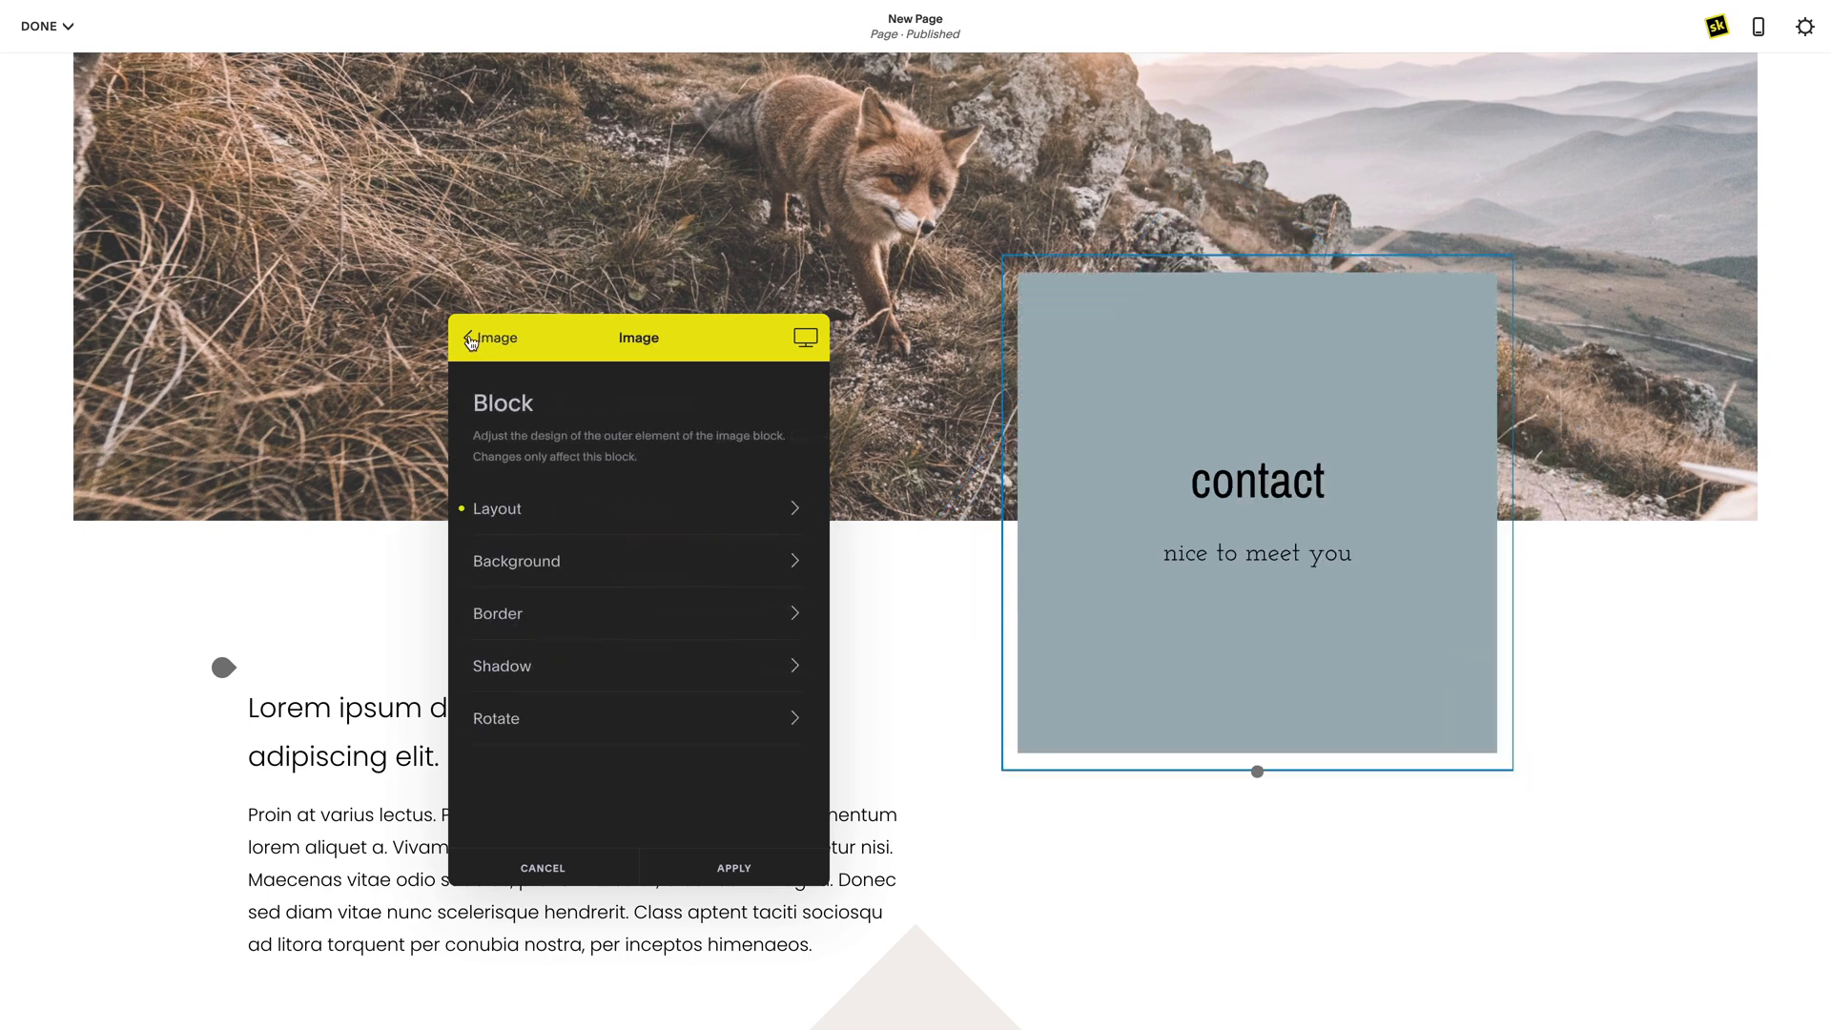
Leave the text upright and rotate the grey image about -36° into a tilted diamond
left_click(496, 717)
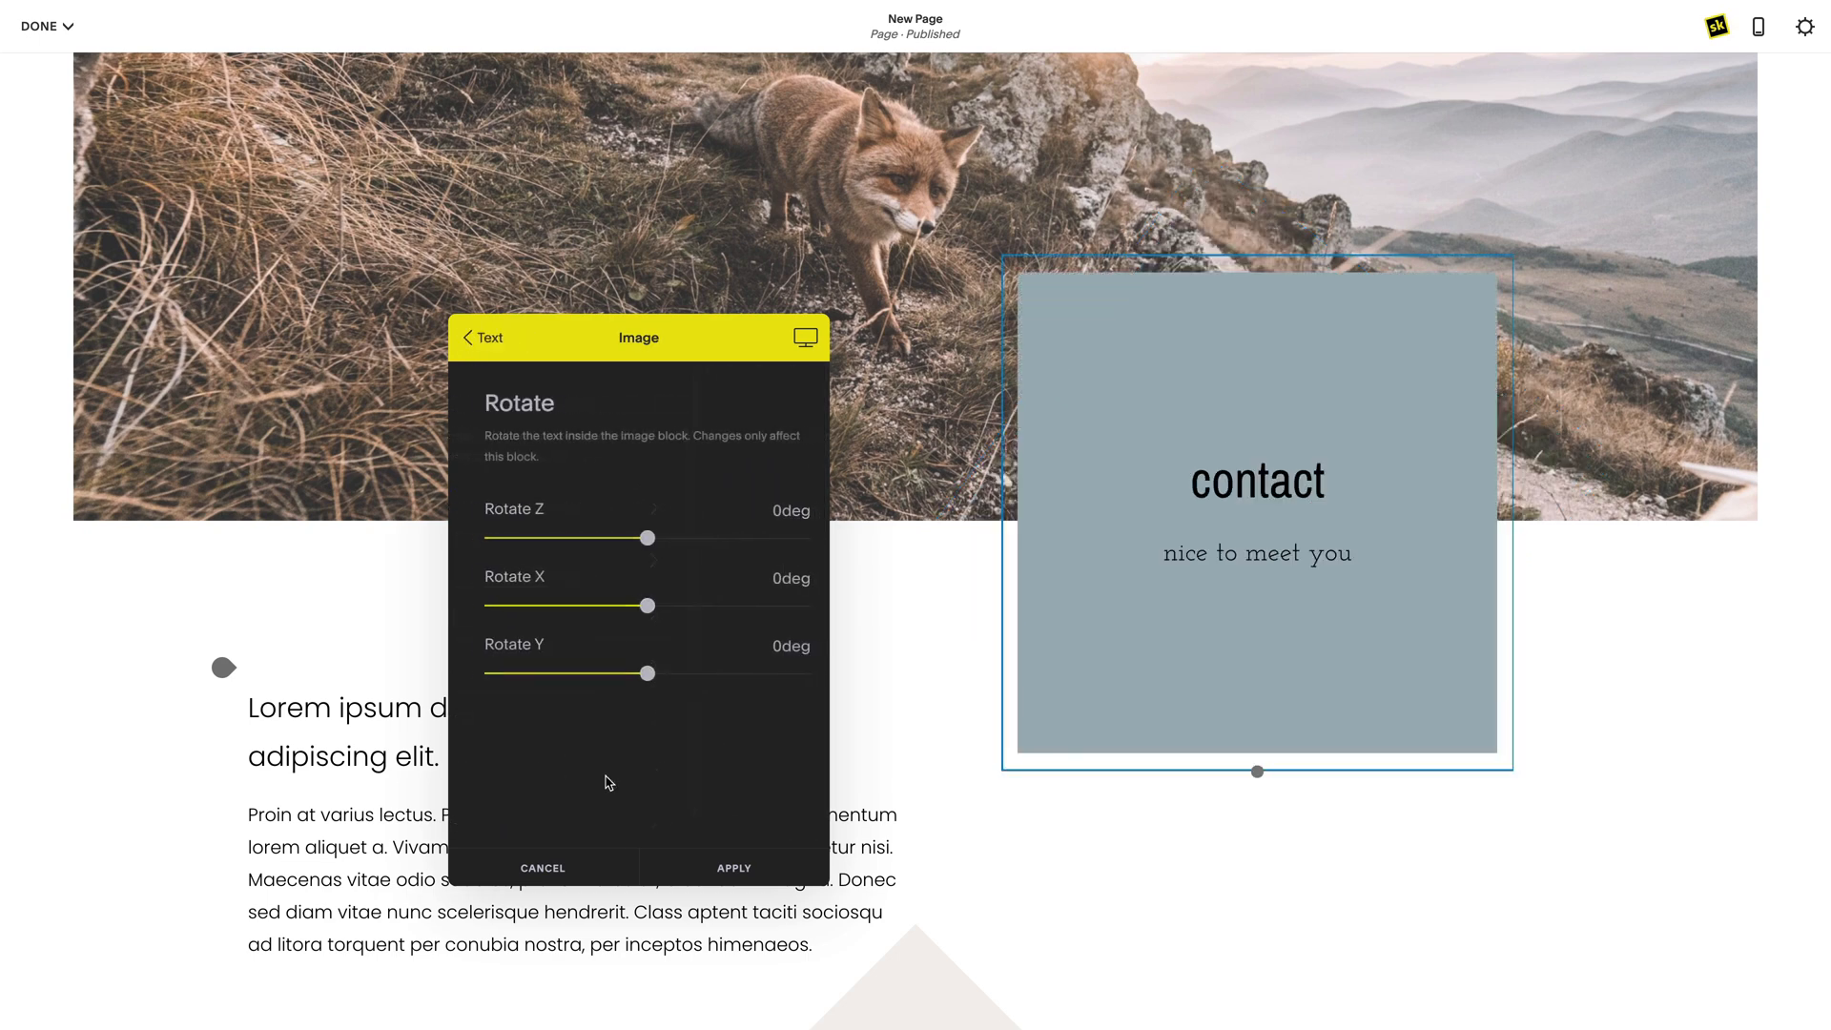
left_click_drag(649, 538, 653, 538)
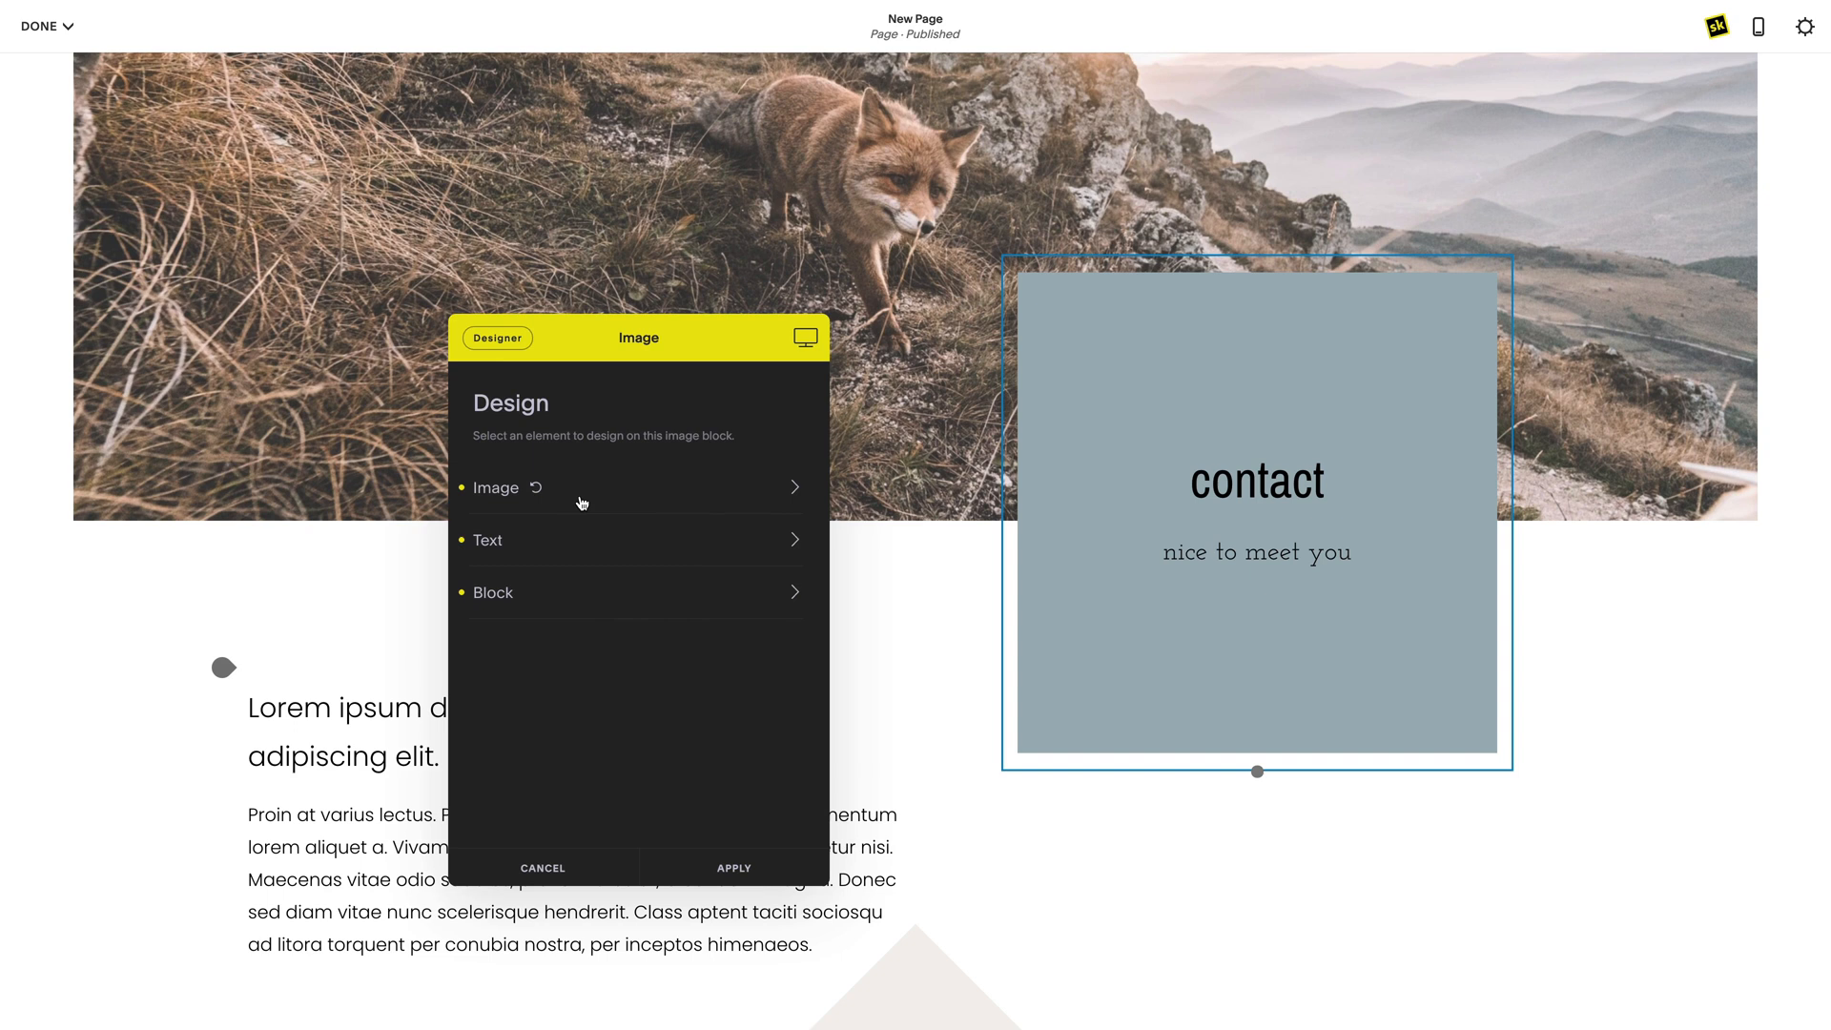
left_click(496, 486)
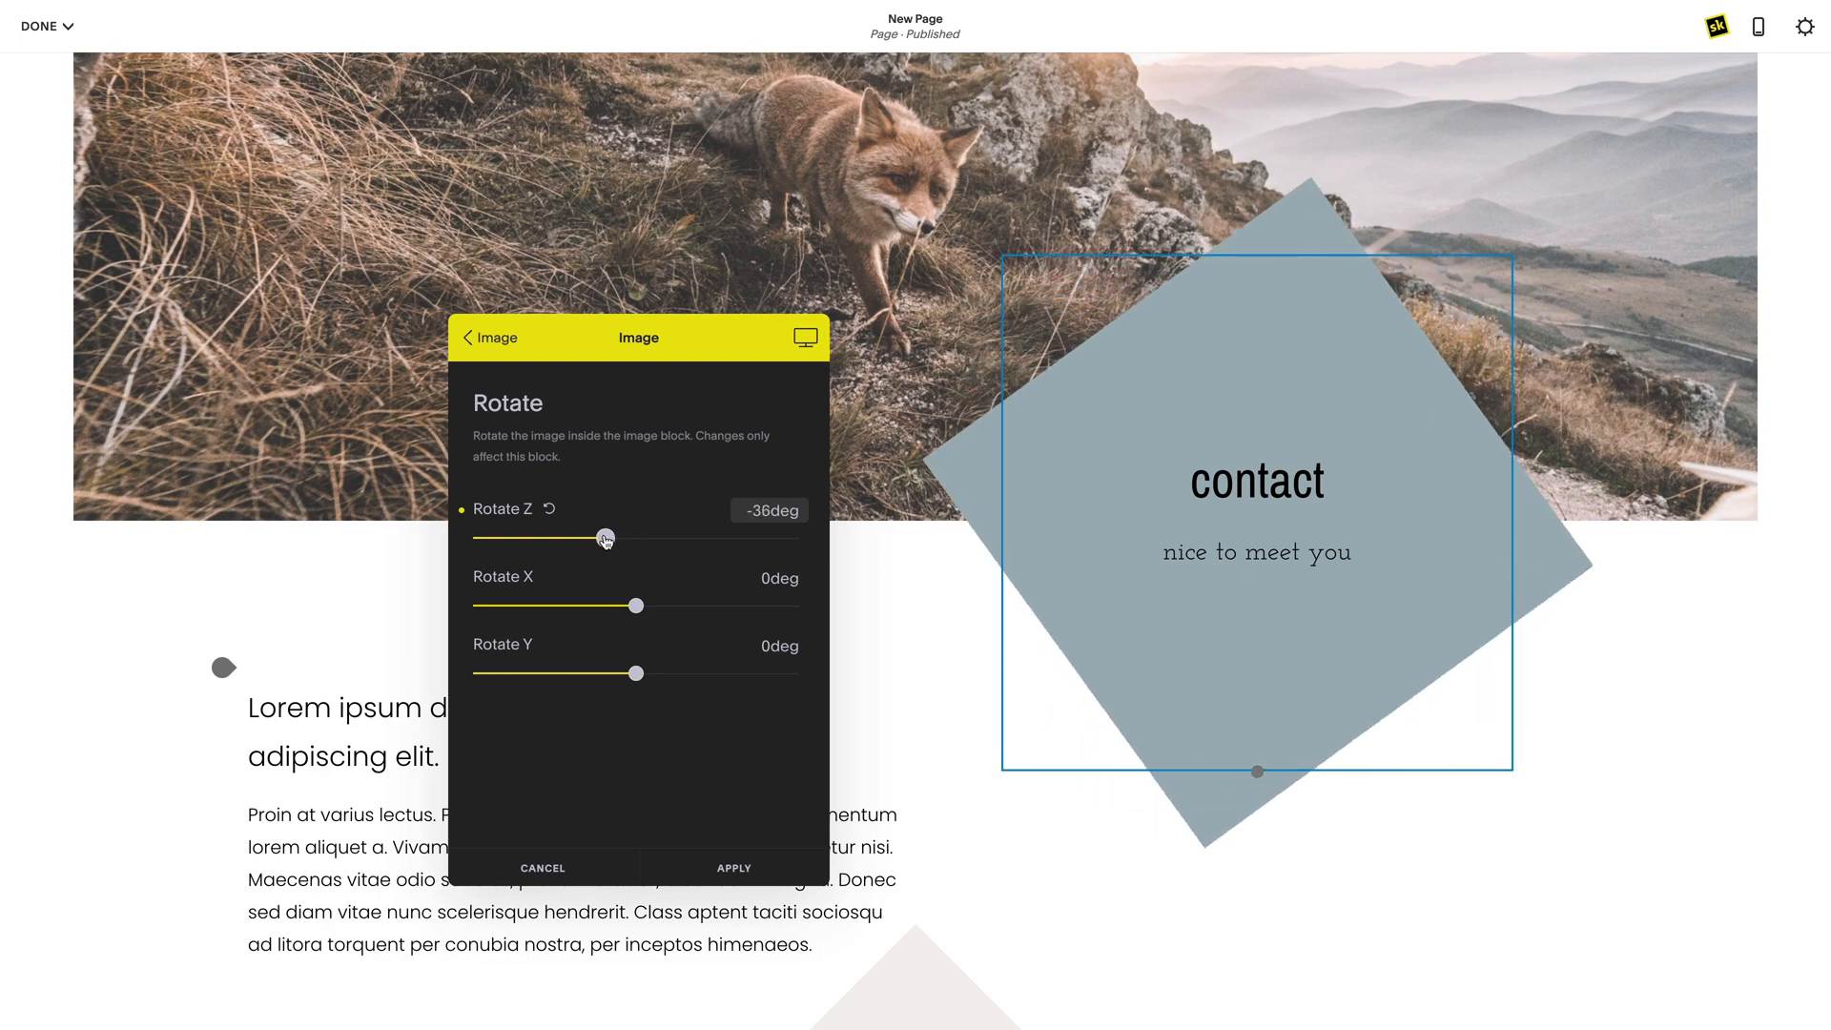
left_click_drag(605, 538, 599, 538)
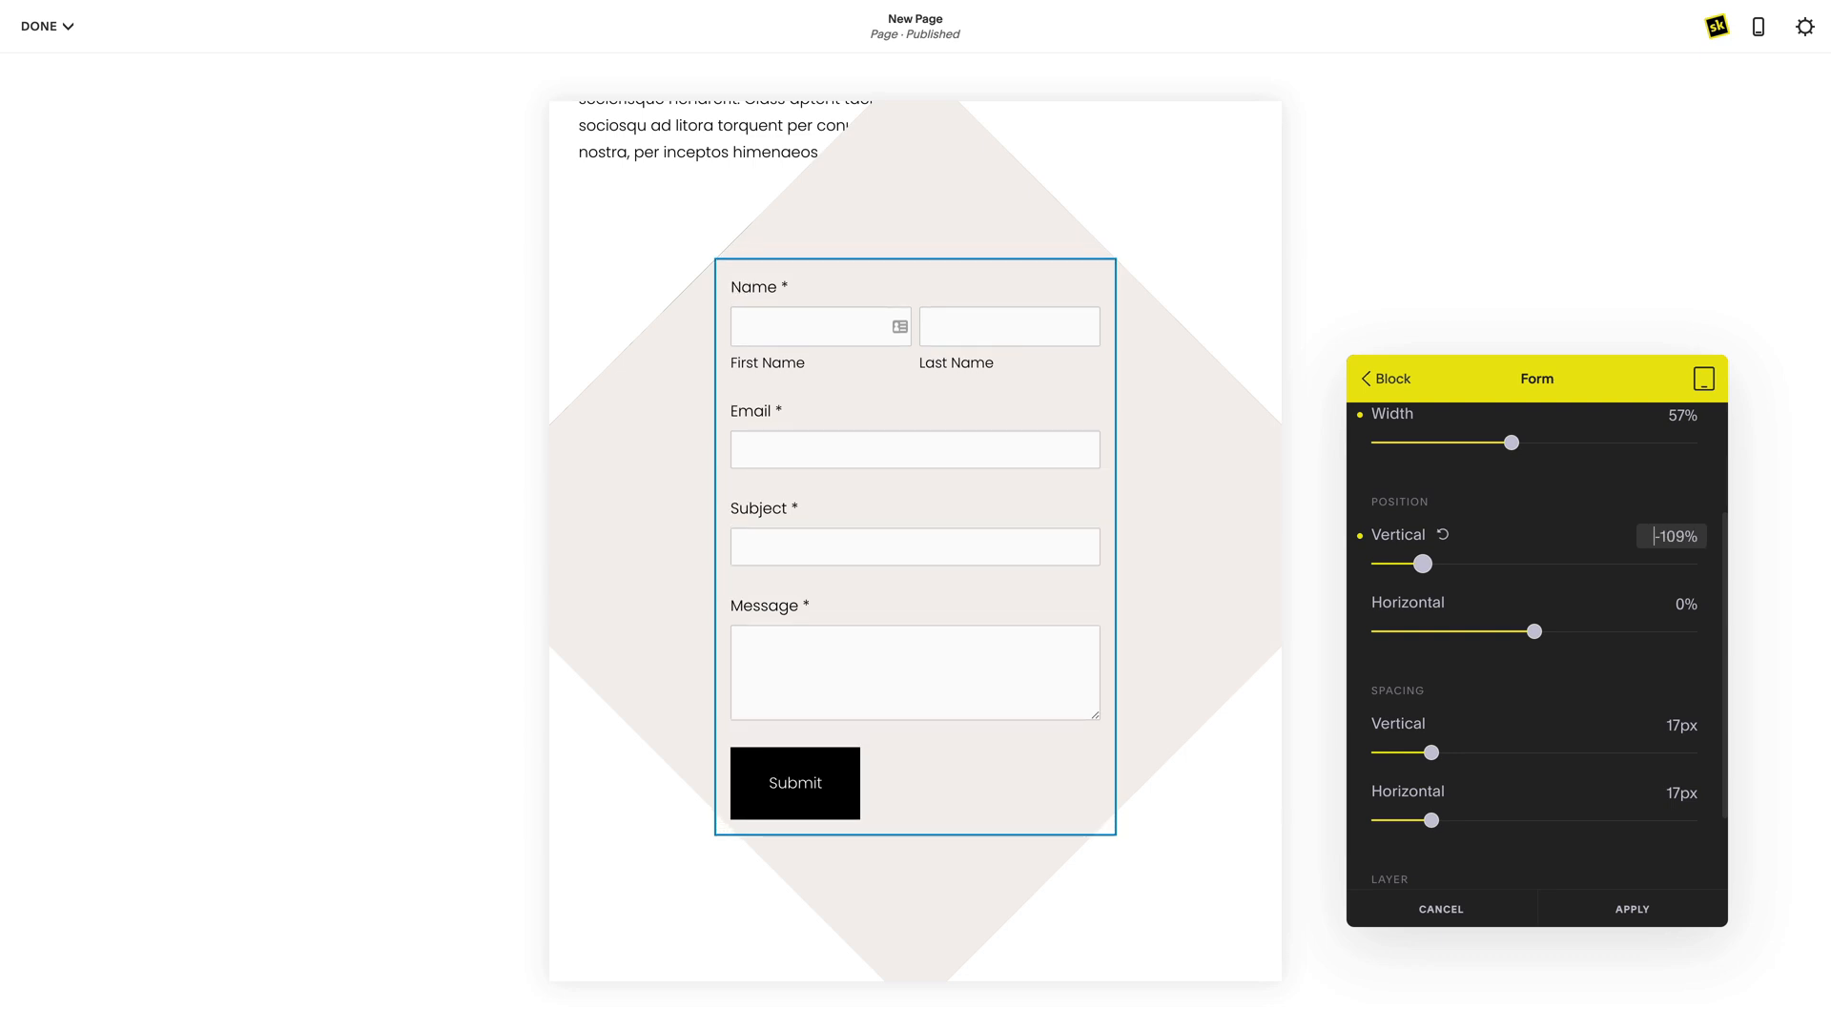
On tablet, set the form block to about 50% width with a vertical offset near -111%
left_click_drag(1507, 443, 1481, 443)
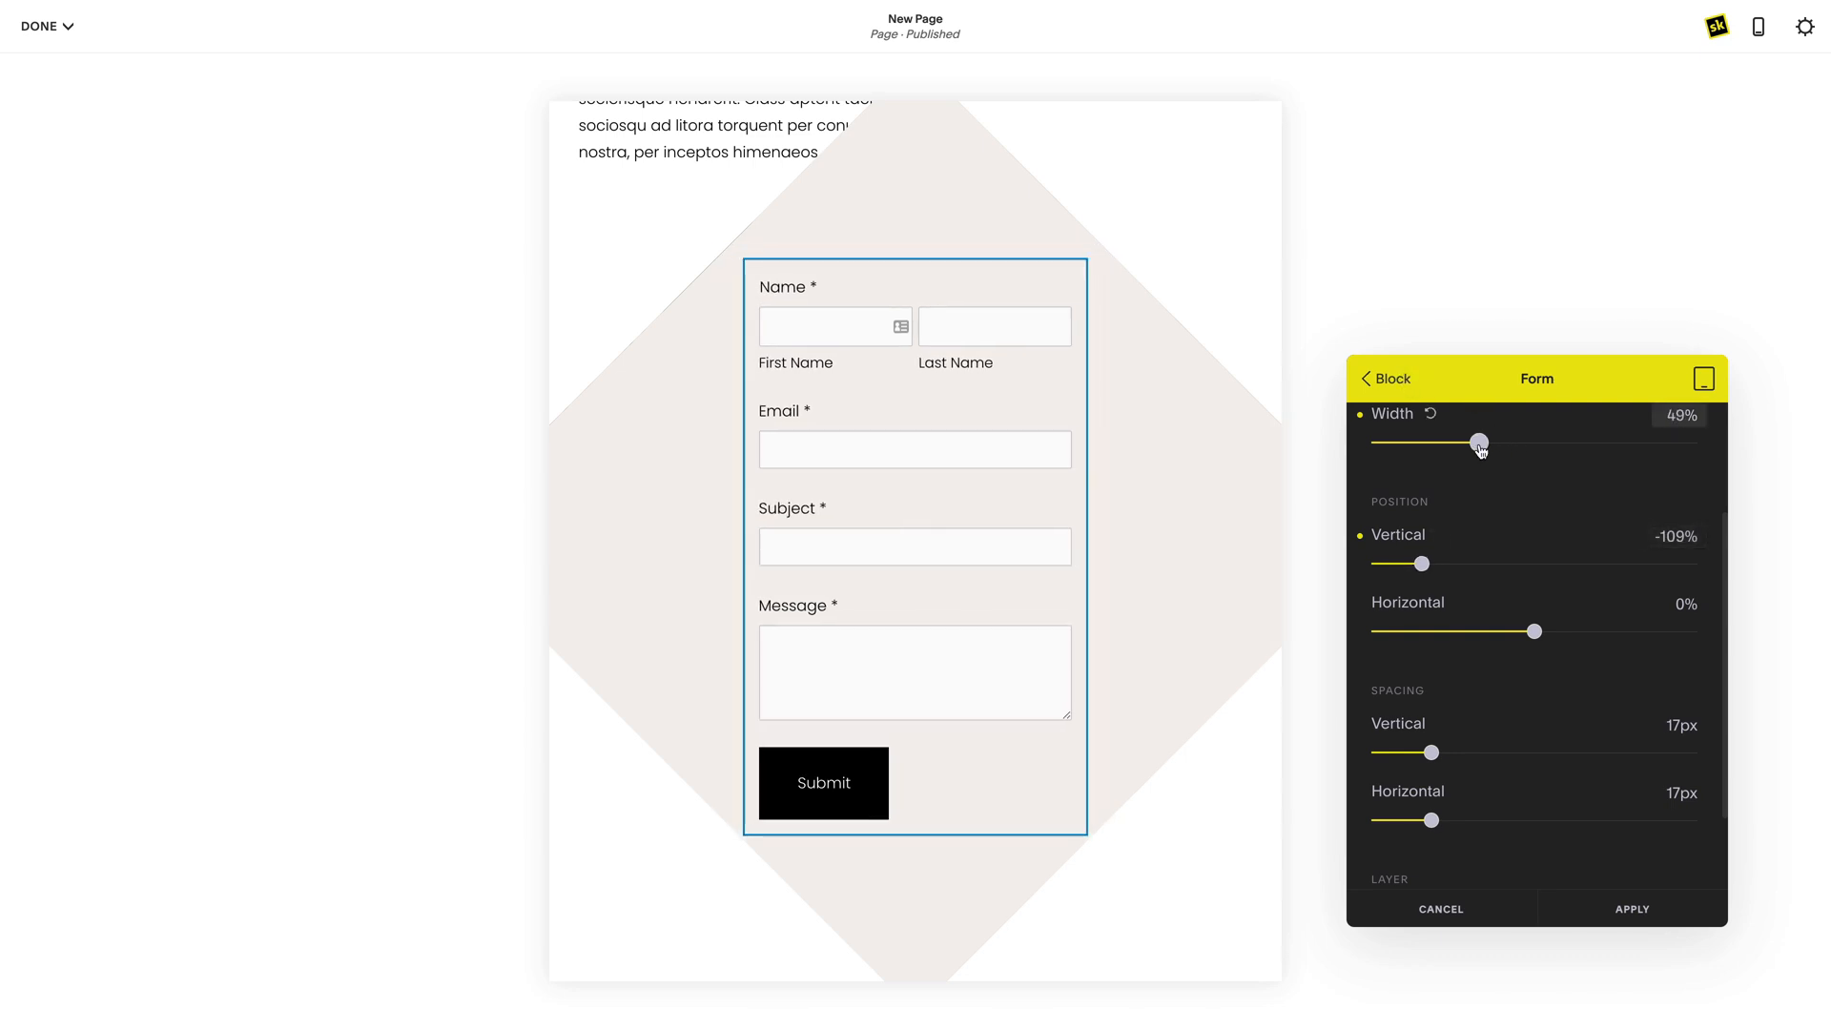
left_click_drag(1475, 443, 1485, 443)
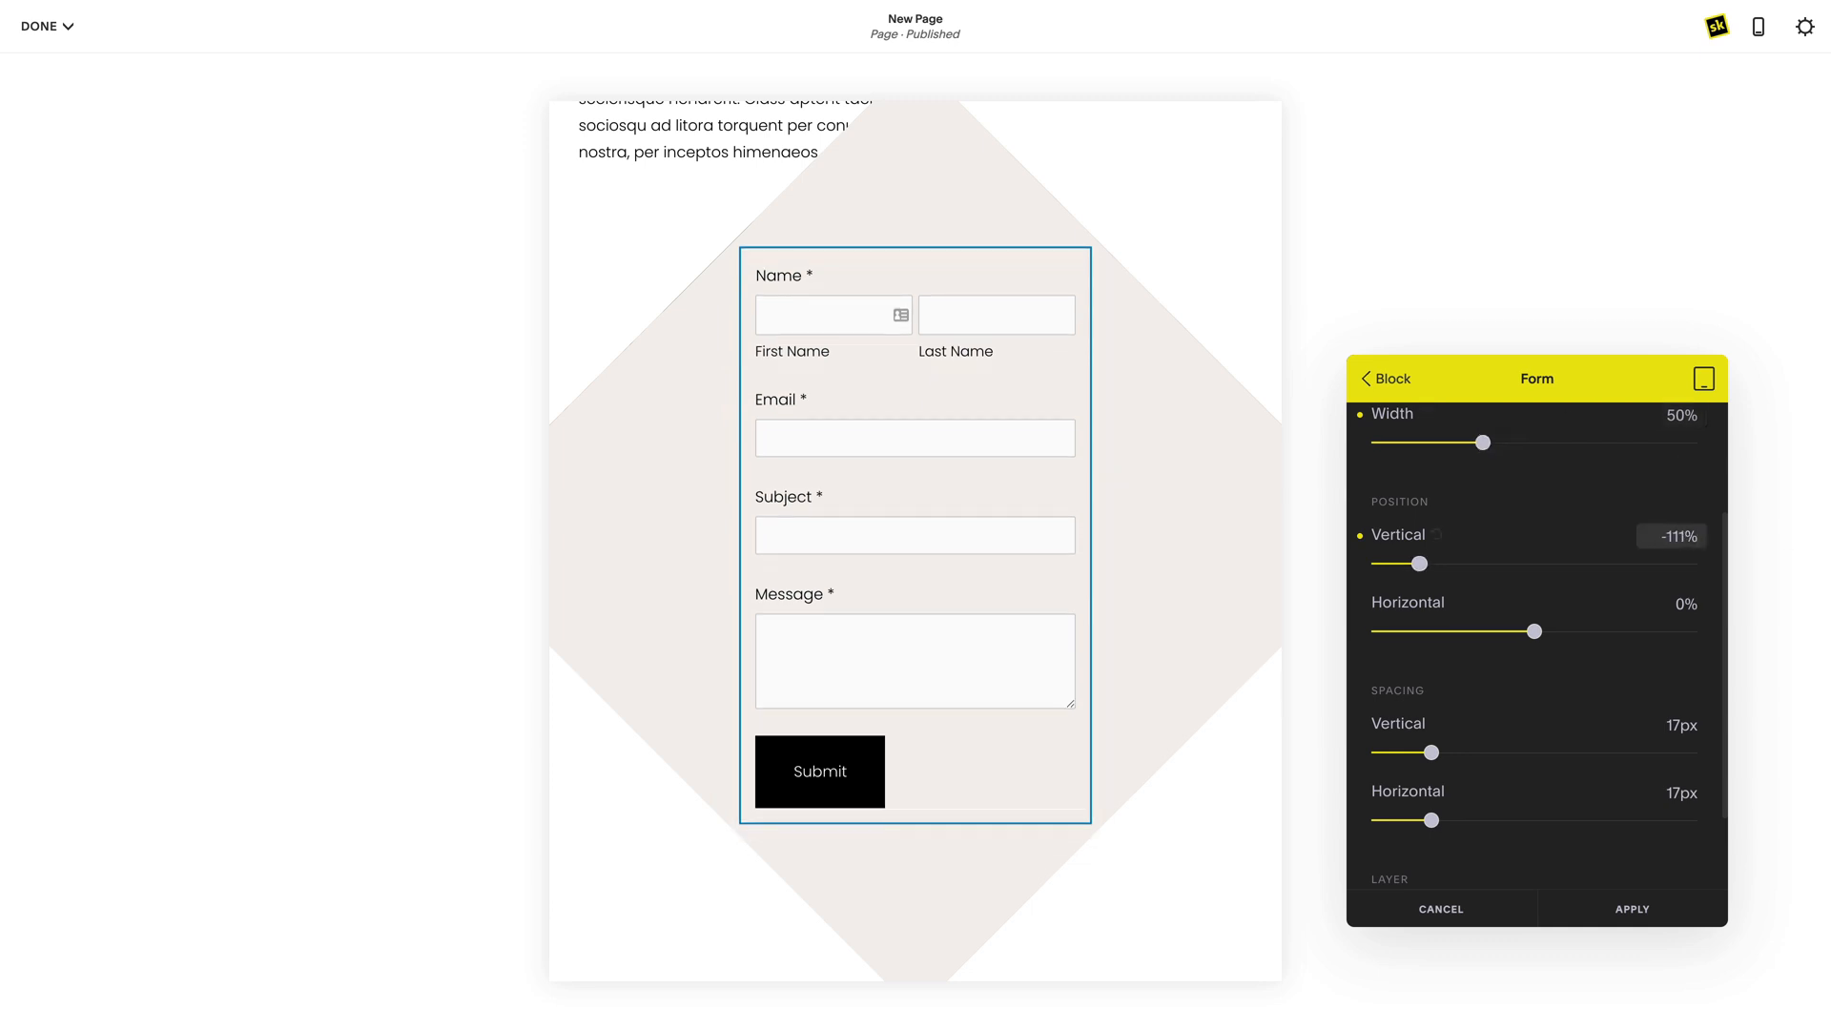
left_click_drag(1484, 441, 1686, 441)
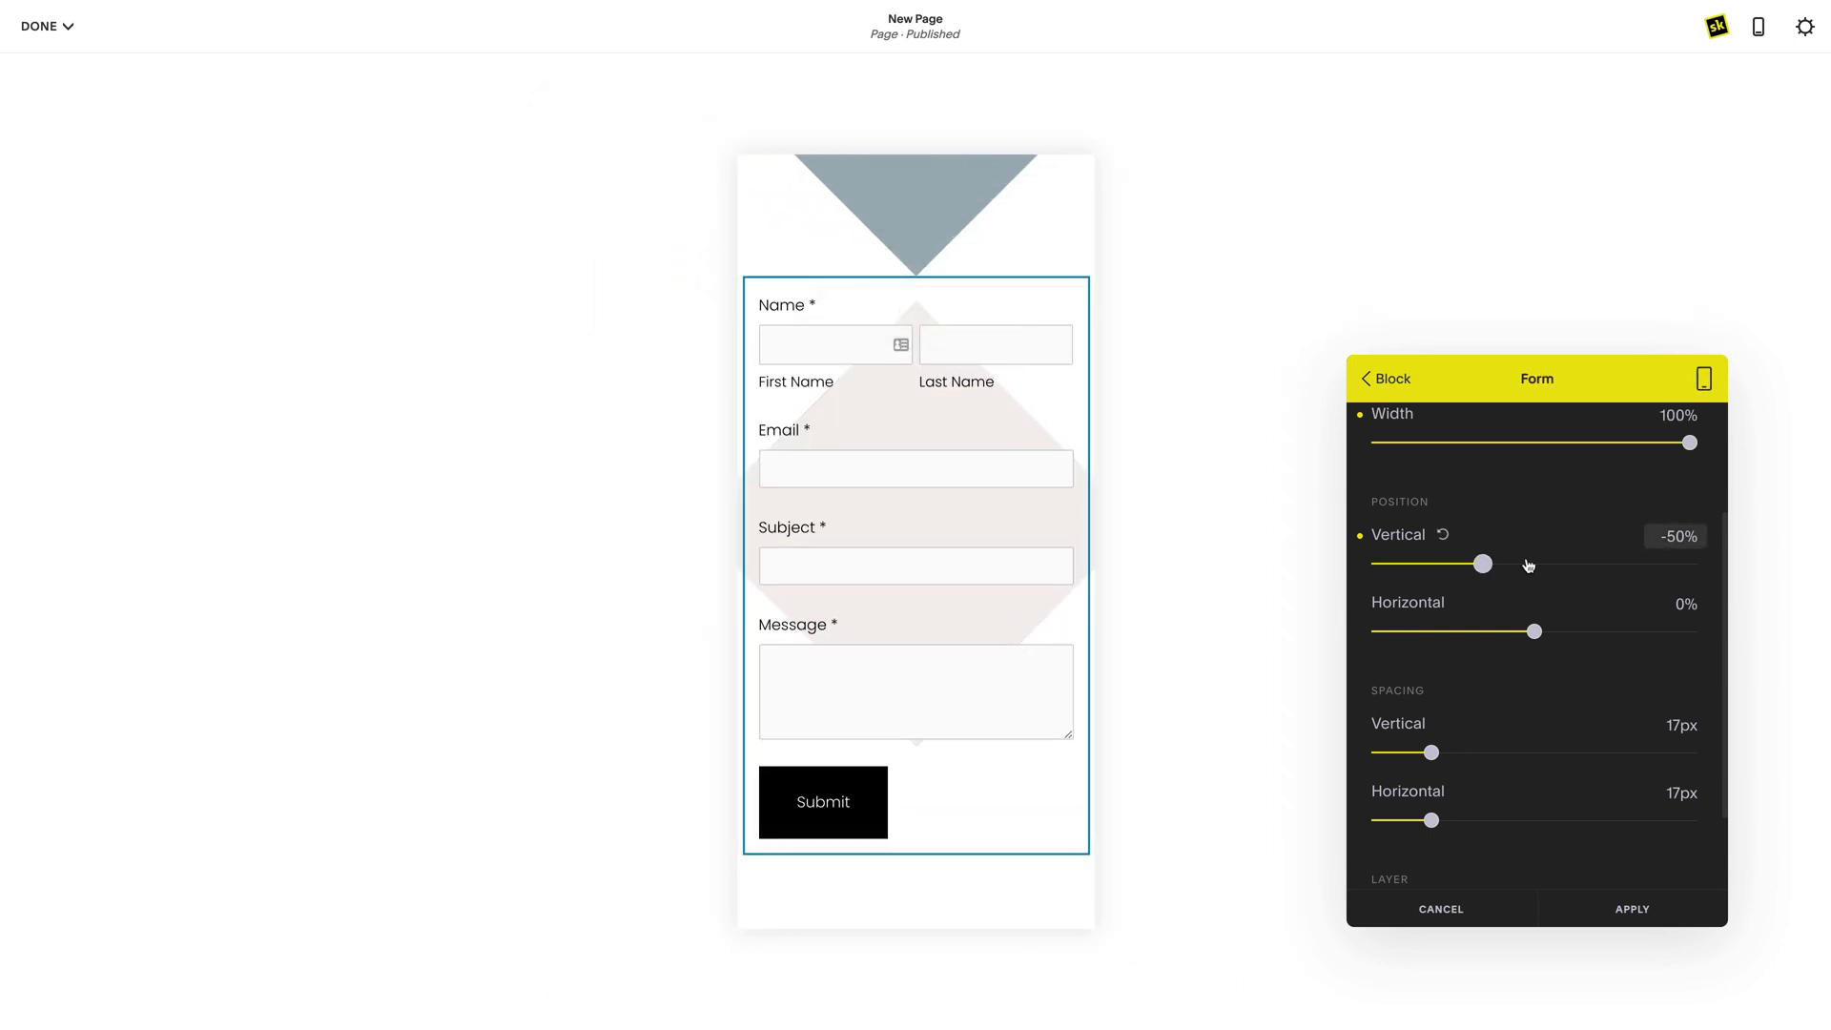
On mobile, keep the form at 100% width with a vertical offset near -48%
left_click_drag(1484, 565, 1486, 565)
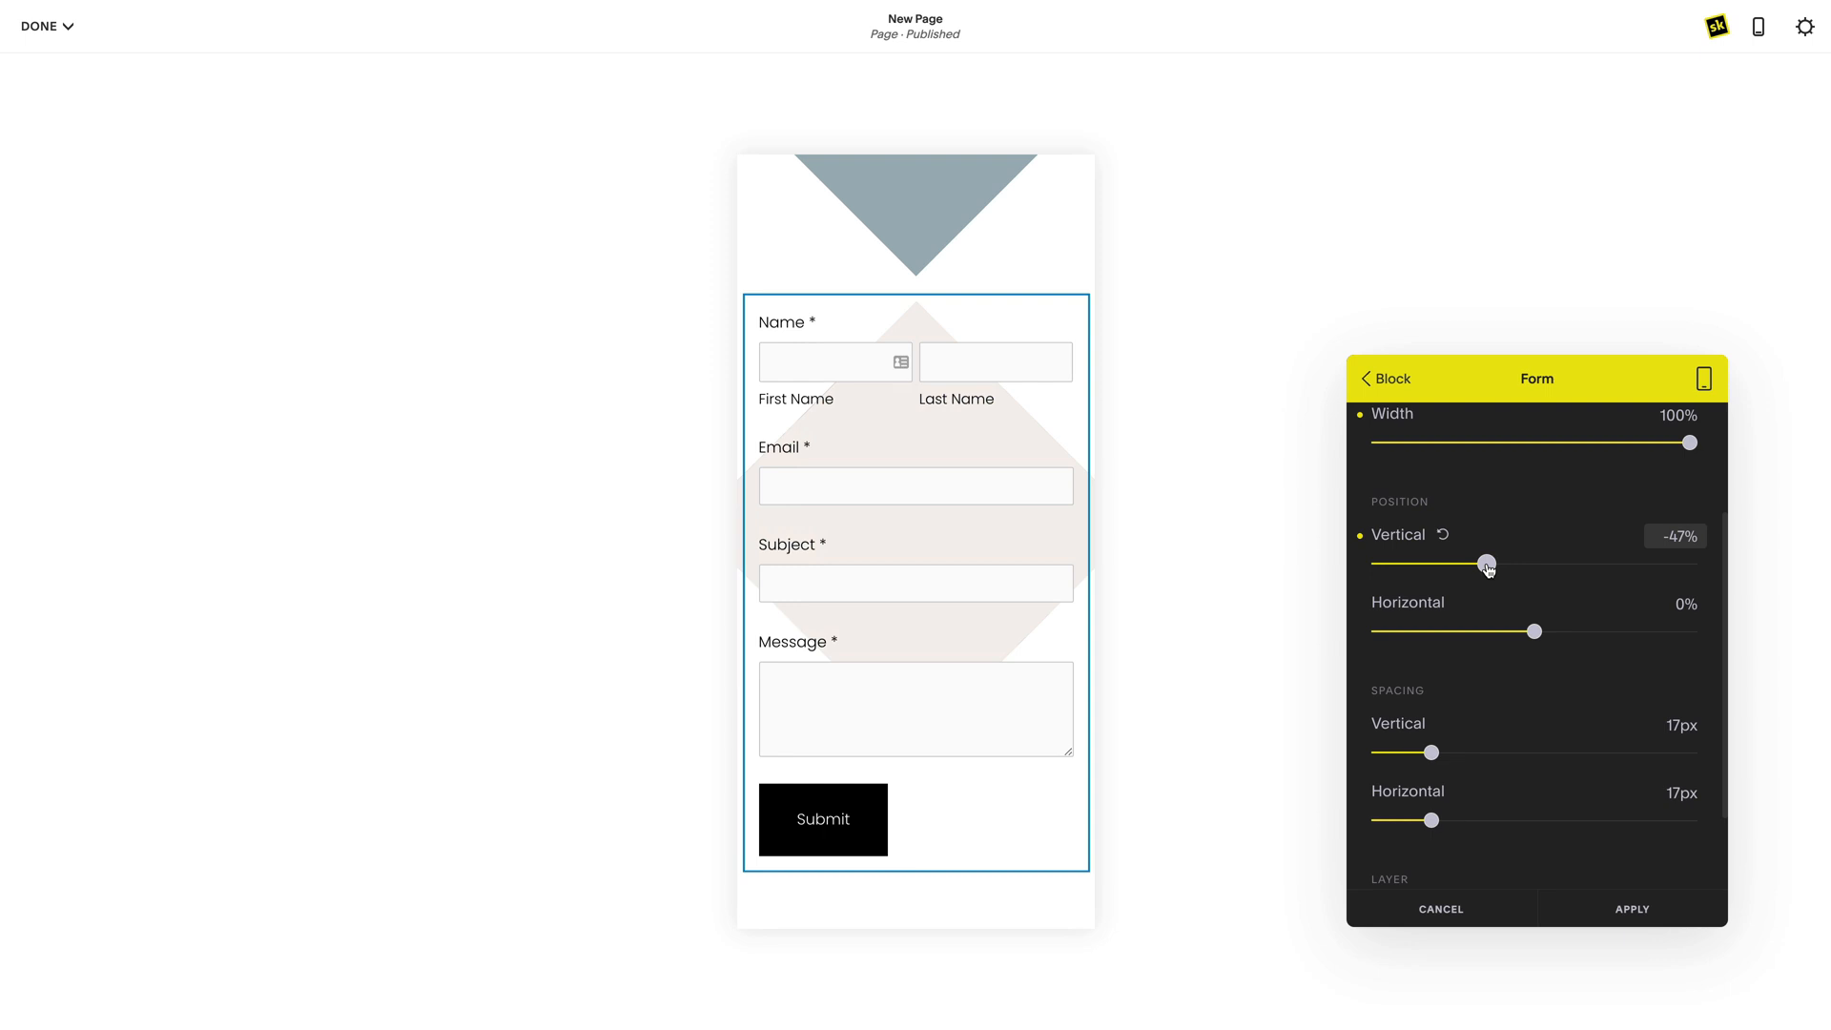
left_click_drag(1486, 563, 1477, 563)
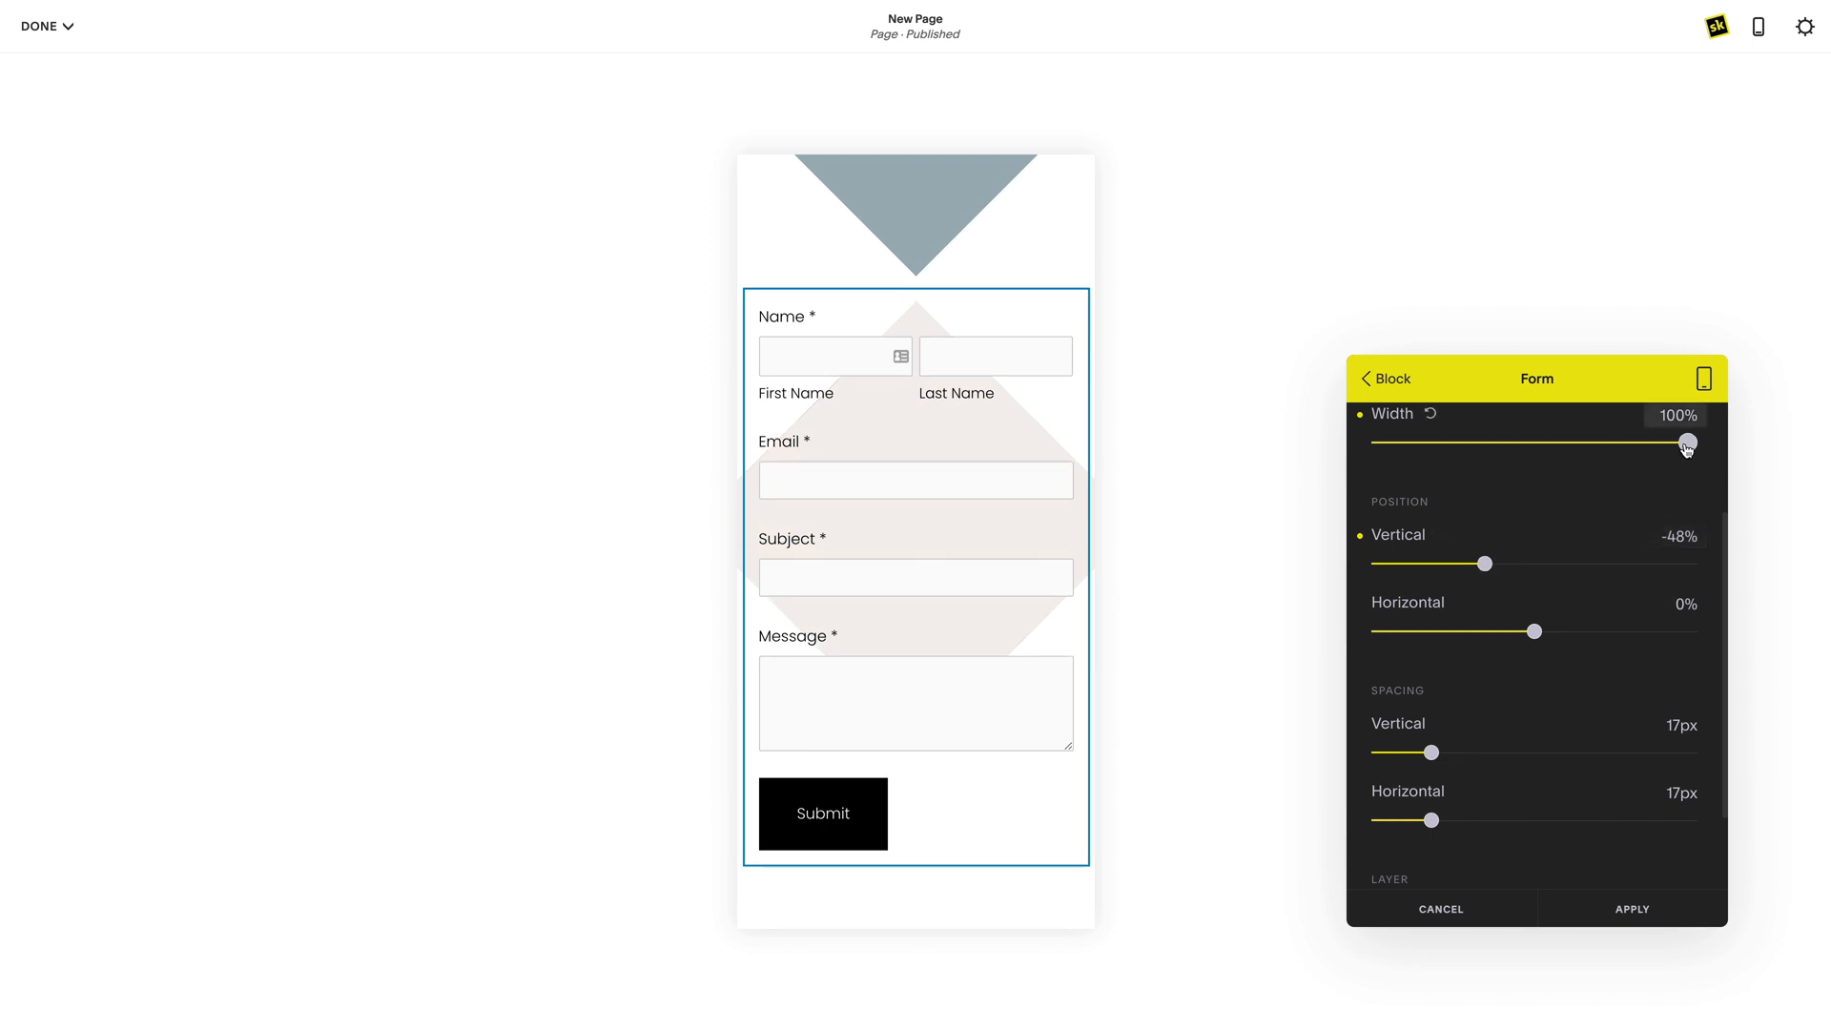